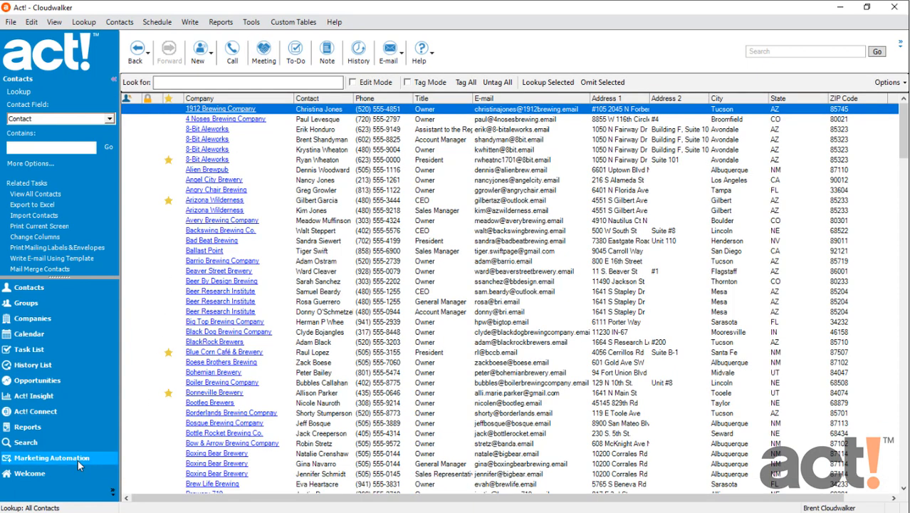
Step: Choose Subscription Management – Unsubscribe Center from Marketing Automation's 'What would you like?' list
{"action": "left_click", "coordinate": [52, 457]}
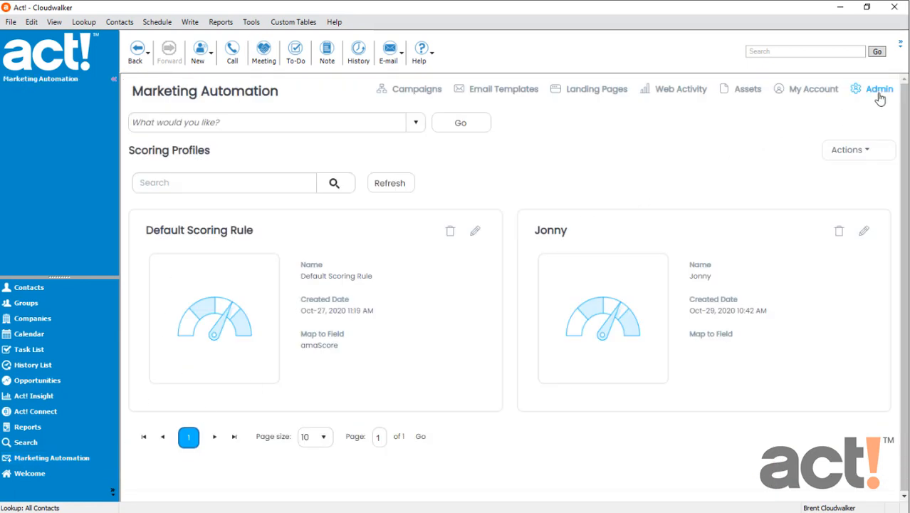
{"action": "mouse_move", "coordinate": [390, 114]}
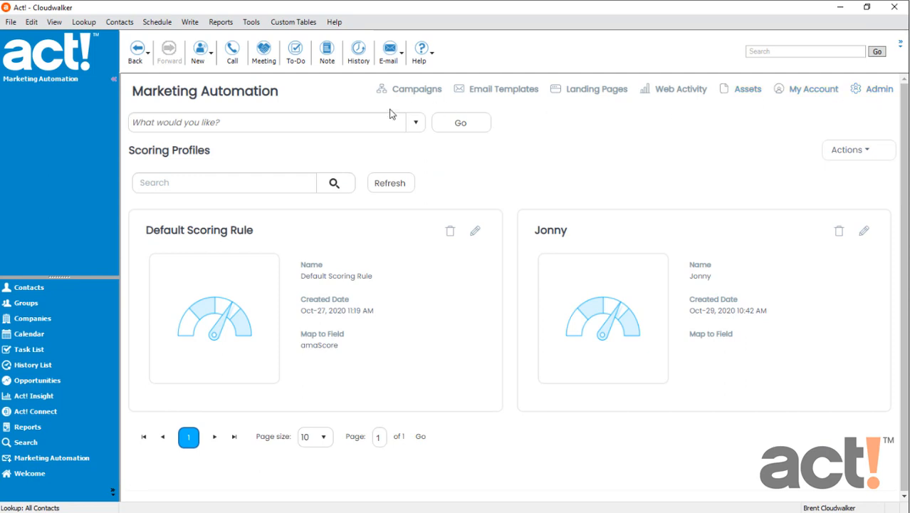
{"action": "left_click", "coordinate": [415, 122]}
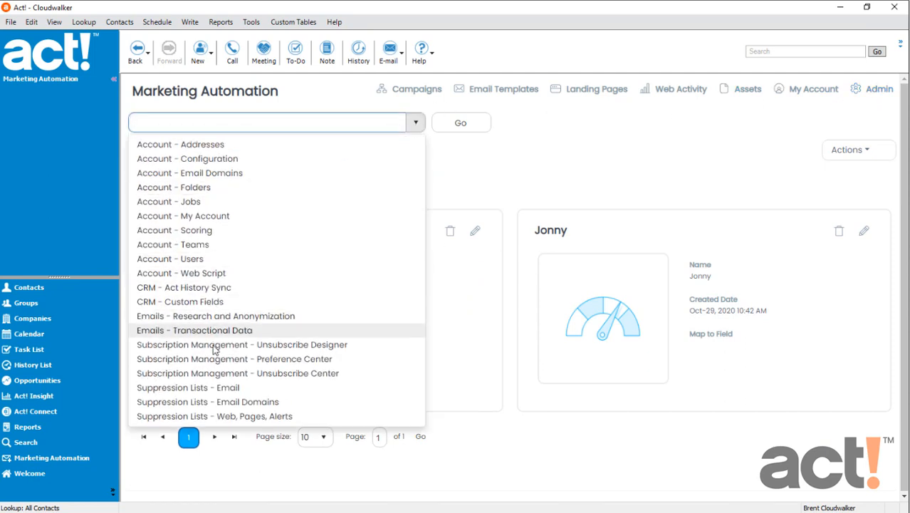
{"action": "mouse_move", "coordinate": [255, 377]}
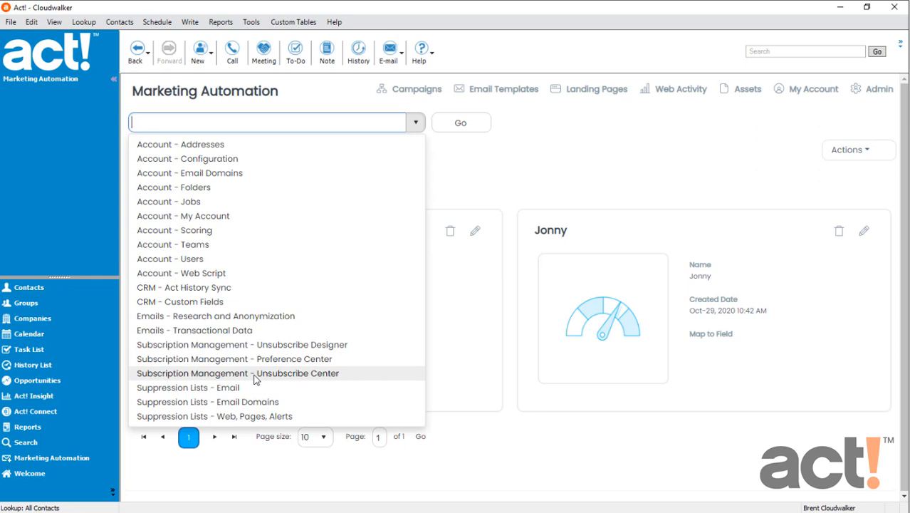
{"action": "left_click", "coordinate": [237, 374]}
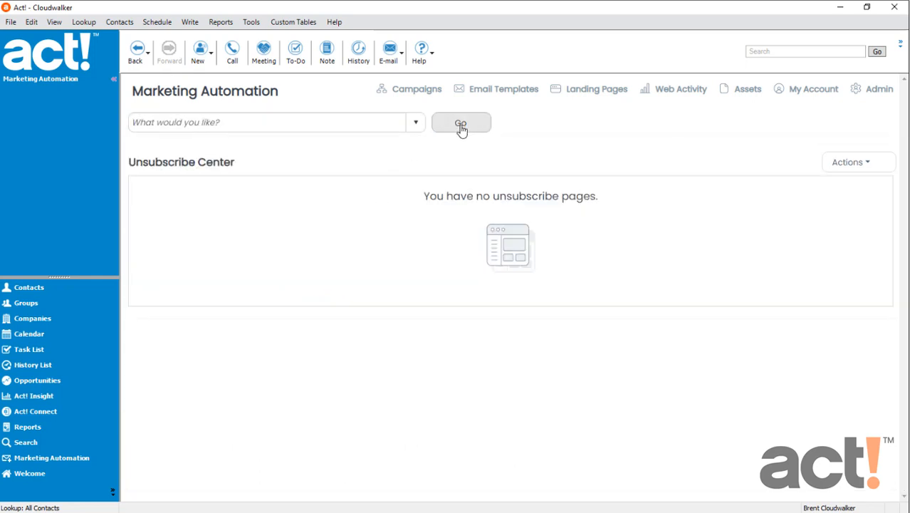
{"action": "mouse_move", "coordinate": [539, 206]}
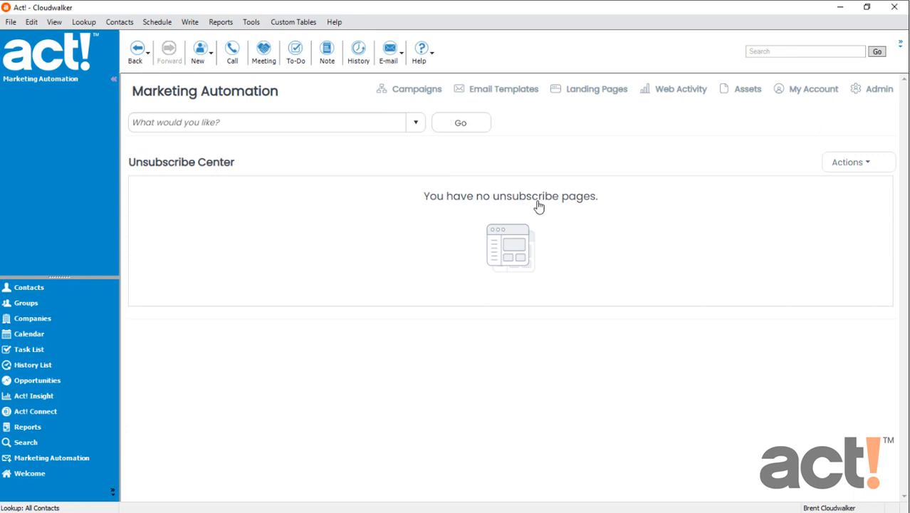
Step: Create the page 'Cloudwalker Unsubscription Reasons' from Unsubscribe Template 1
{"action": "left_click", "coordinate": [854, 162]}
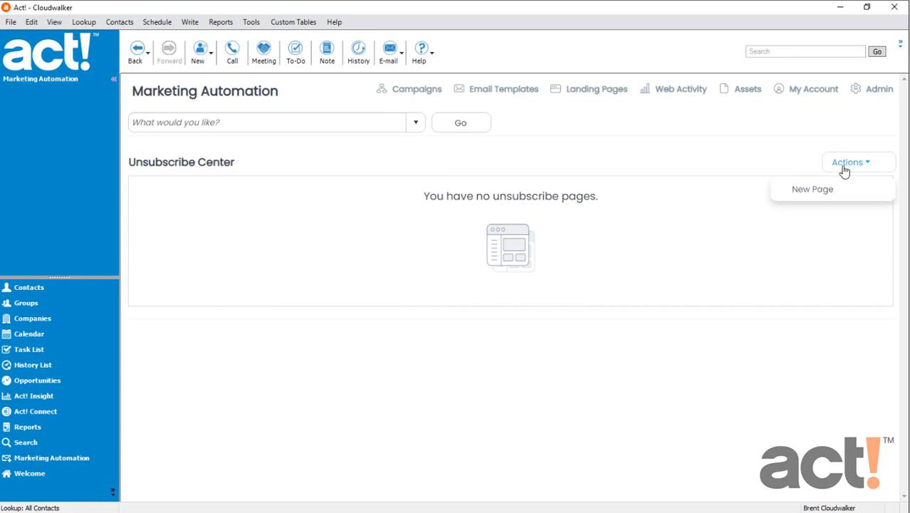
{"action": "mouse_move", "coordinate": [829, 194]}
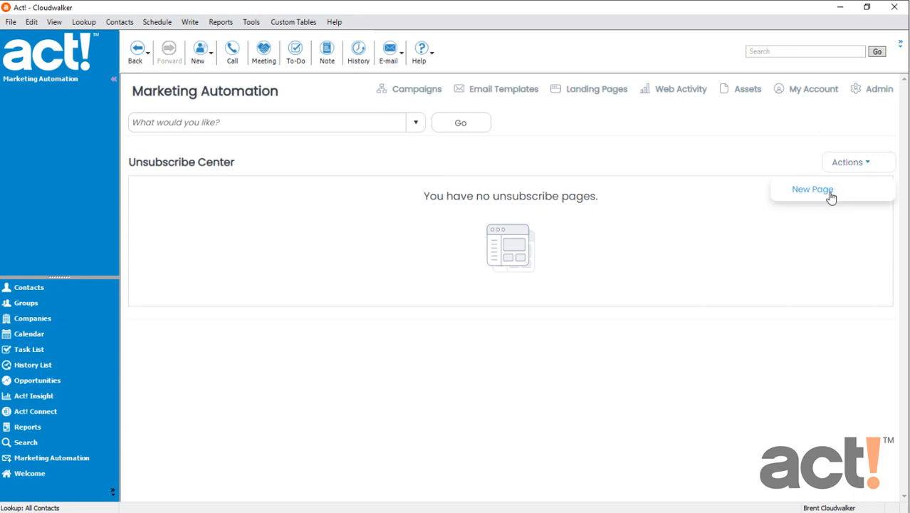
{"action": "left_click", "coordinate": [812, 189]}
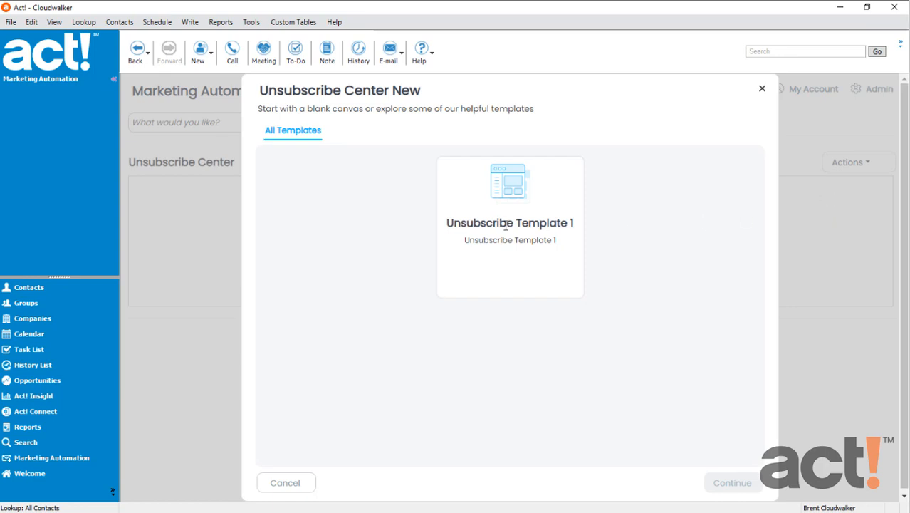
{"action": "left_click", "coordinate": [509, 226]}
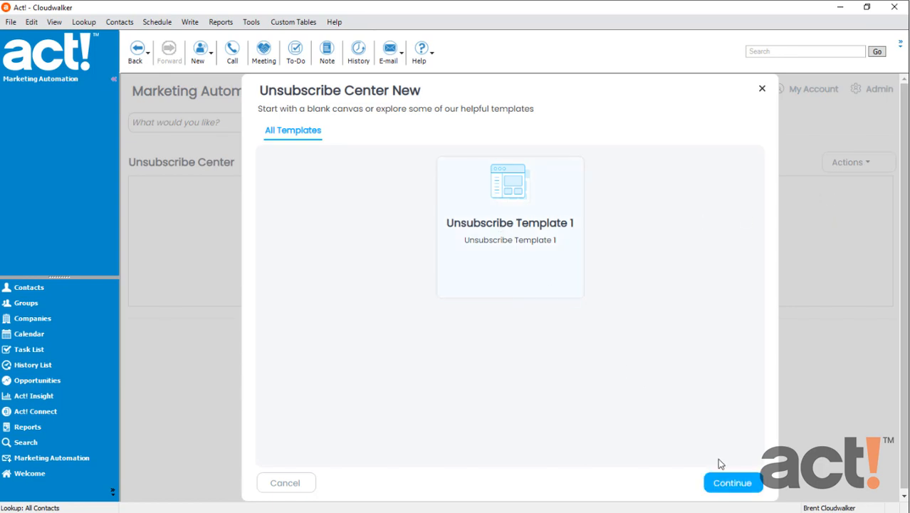
{"action": "left_click", "coordinate": [733, 484]}
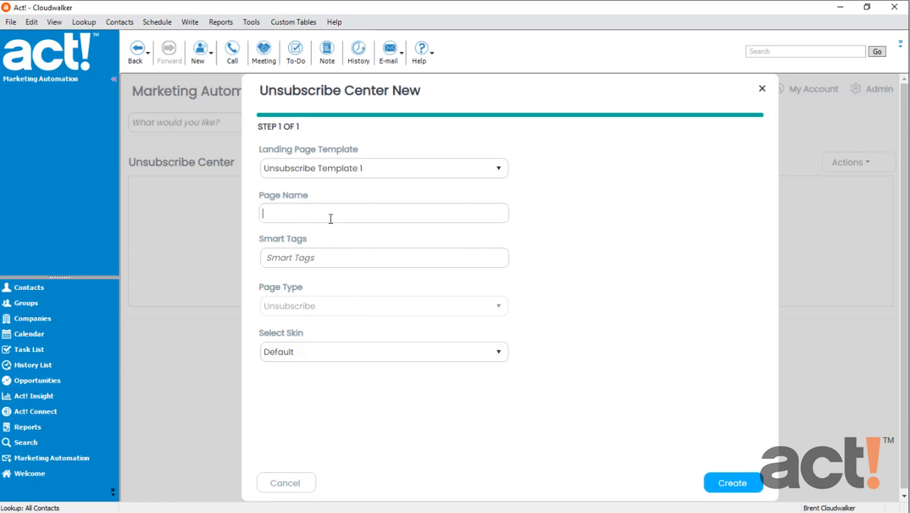
{"action": "type", "text": "Cloudwalker Unsubscription Reasons"}
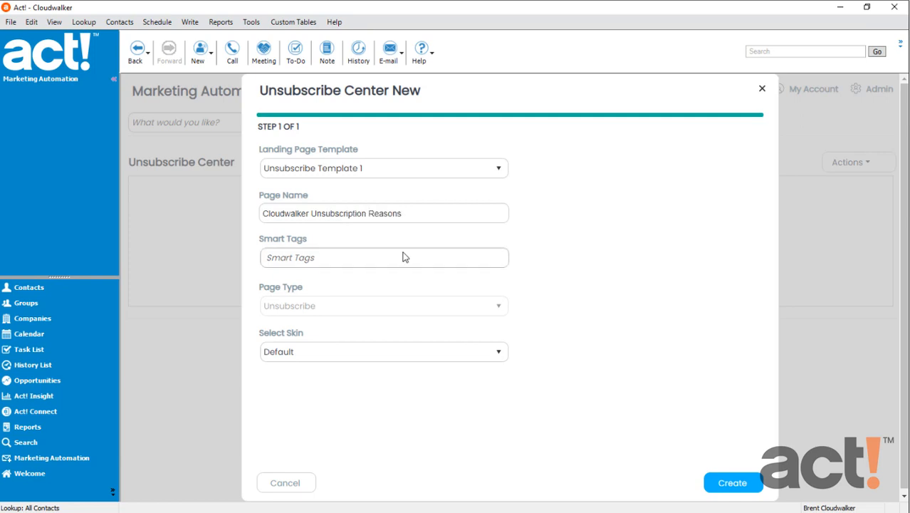
{"action": "left_click", "coordinate": [286, 482]}
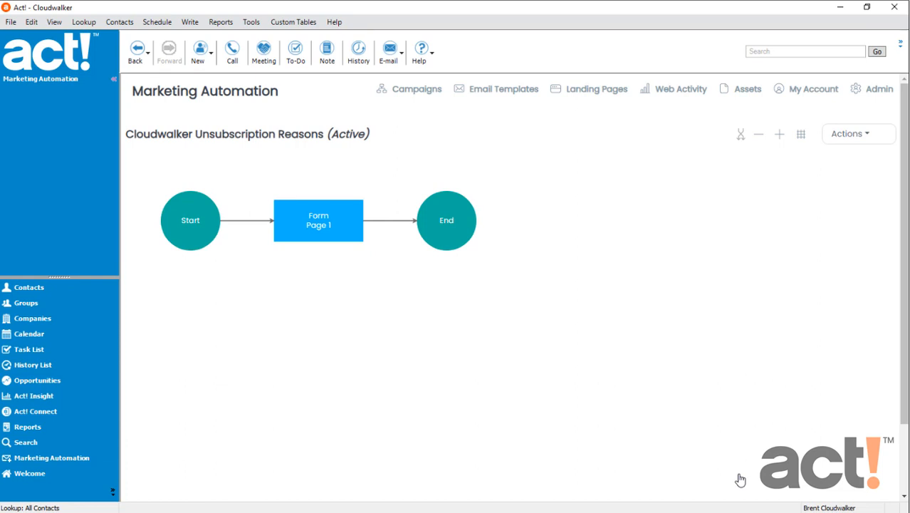
{"action": "mouse_move", "coordinate": [398, 302]}
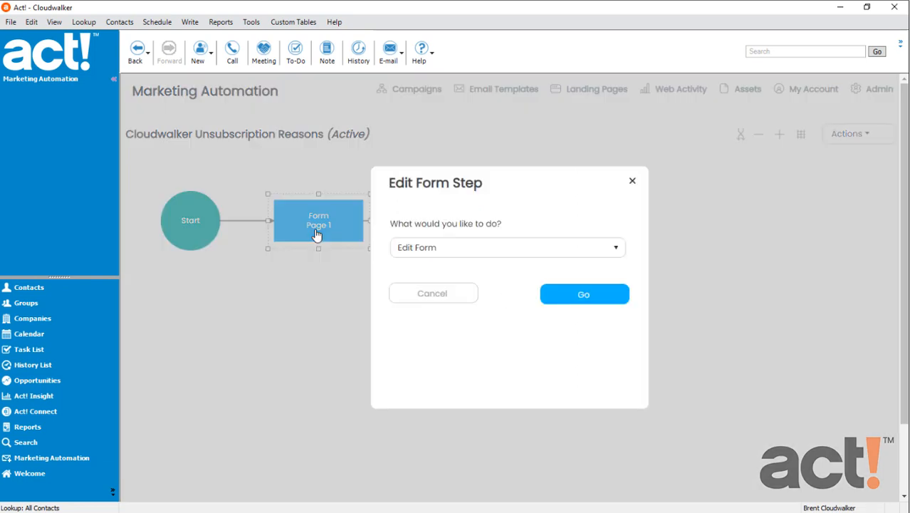
{"action": "mouse_move", "coordinate": [602, 313]}
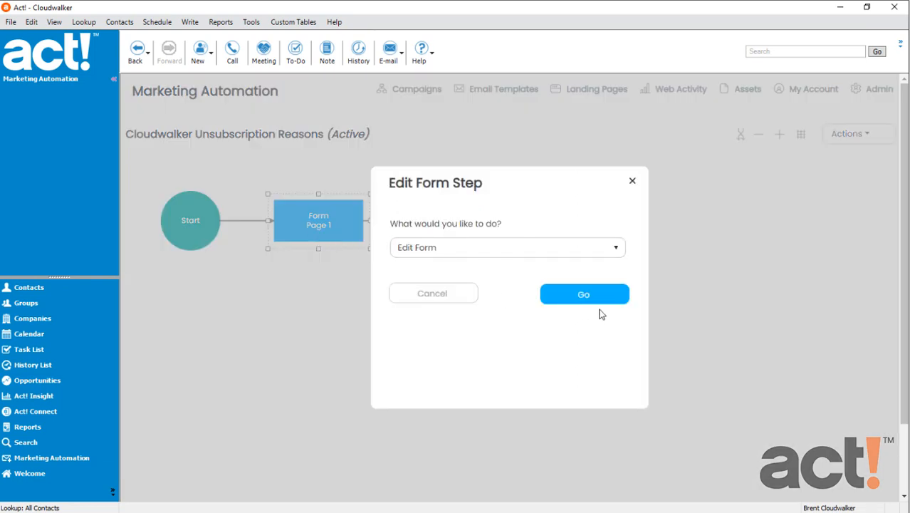
Step: Edit Form Page 1 and set its title to 'Unsubscribe From Cloudwalker Emails'
{"action": "left_click", "coordinate": [584, 293]}
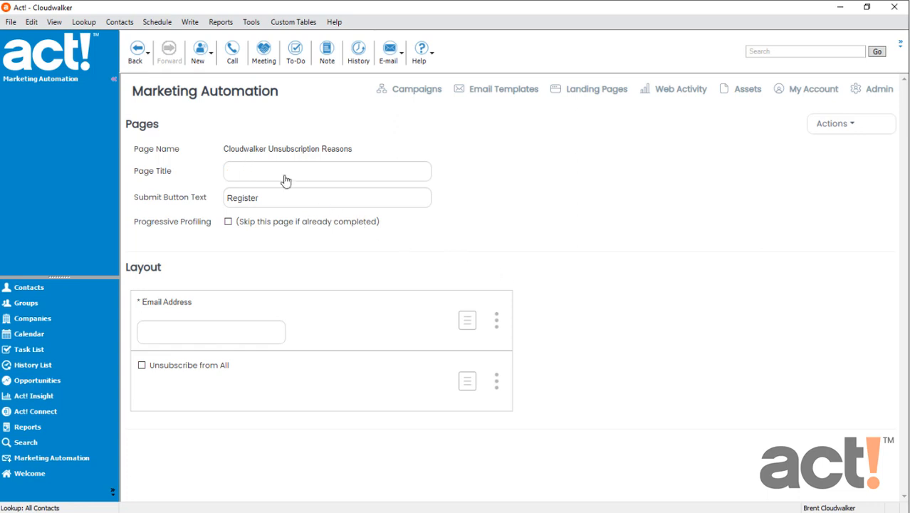
{"action": "type", "text": "Unsubscribe From Cloudwalker"}
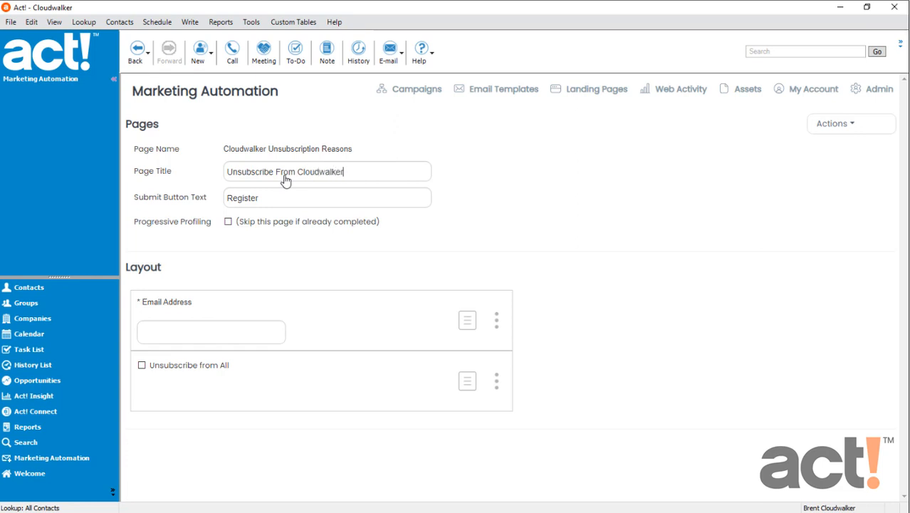
{"action": "type", "text": "Emails"}
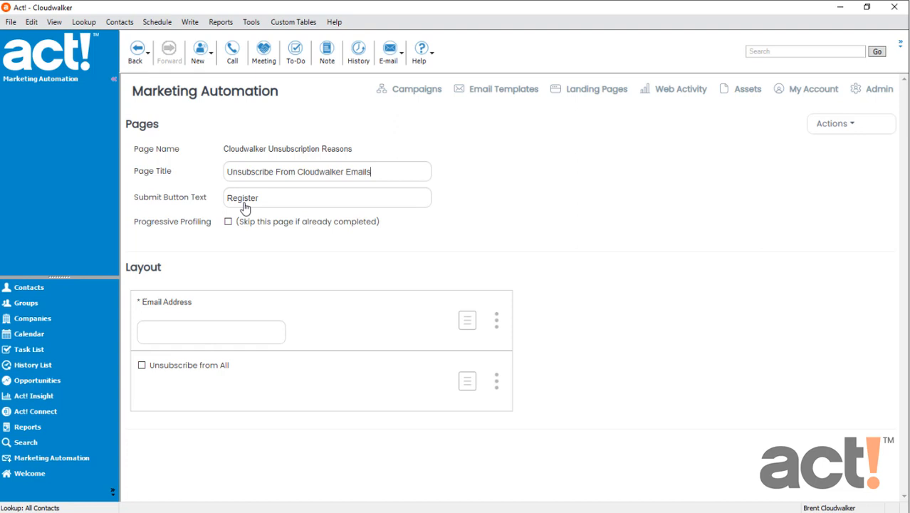
Step: Replace the submit button text 'Register' with 'Unsubscribe'
{"action": "left_click", "coordinate": [245, 206]}
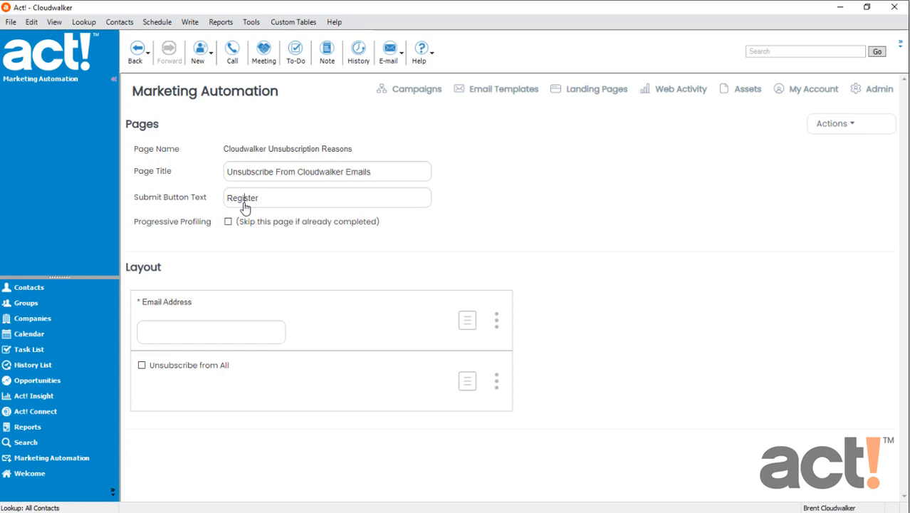
{"action": "type", "text": "U"}
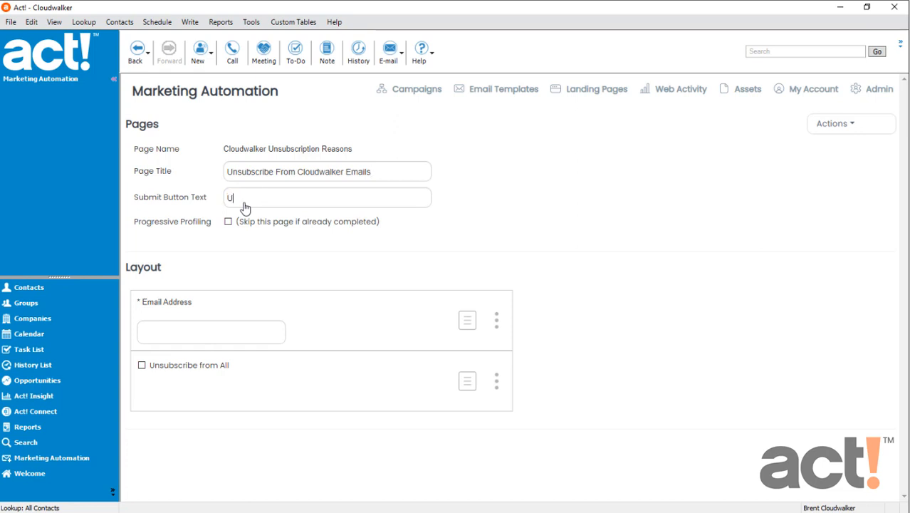
{"action": "type", "text": "nsubscribe"}
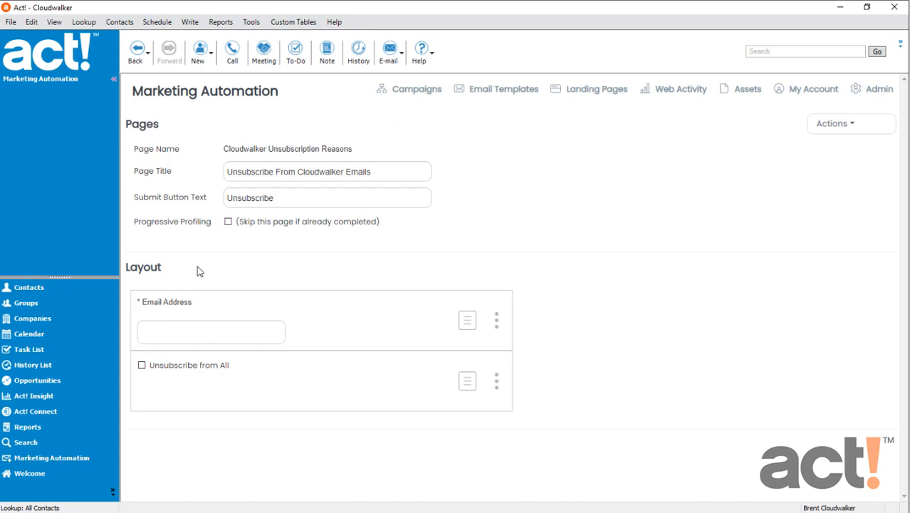
{"action": "mouse_move", "coordinate": [184, 300]}
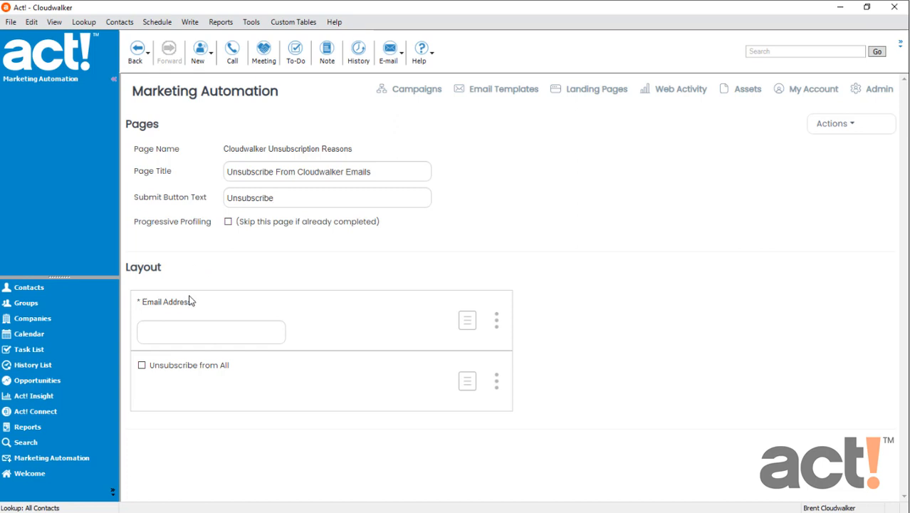
{"action": "mouse_move", "coordinate": [203, 352]}
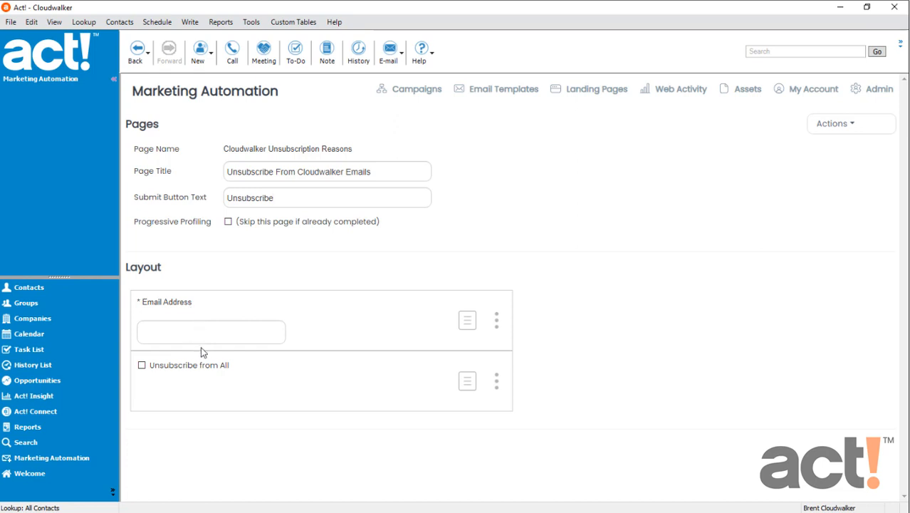
{"action": "mouse_move", "coordinate": [216, 382]}
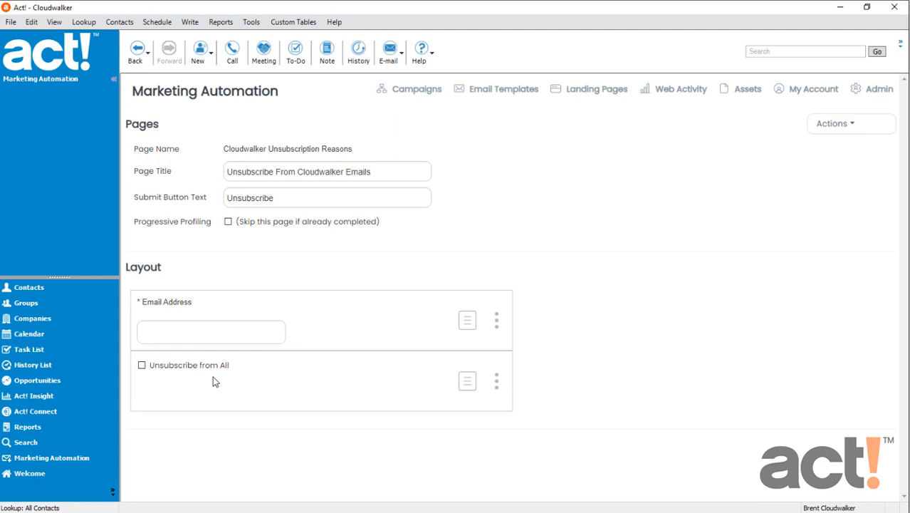
{"action": "left_click", "coordinate": [326, 197]}
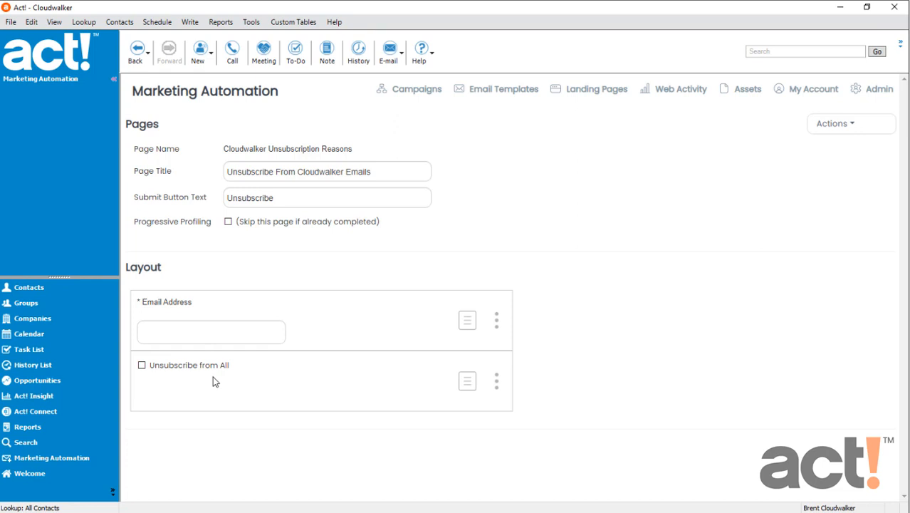
{"action": "left_click", "coordinate": [327, 197]}
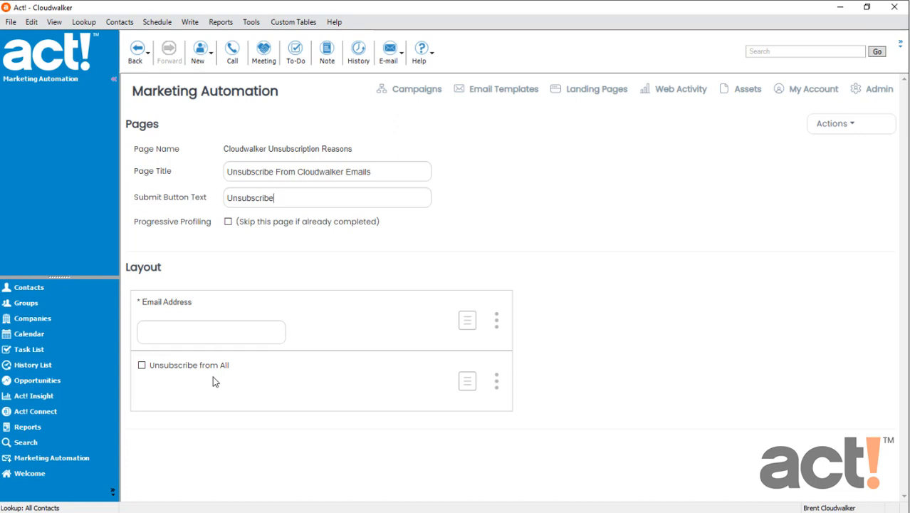
Step: Add an HTML block asking for the email address and an optional unsubscribe reason
{"action": "left_click", "coordinate": [842, 123]}
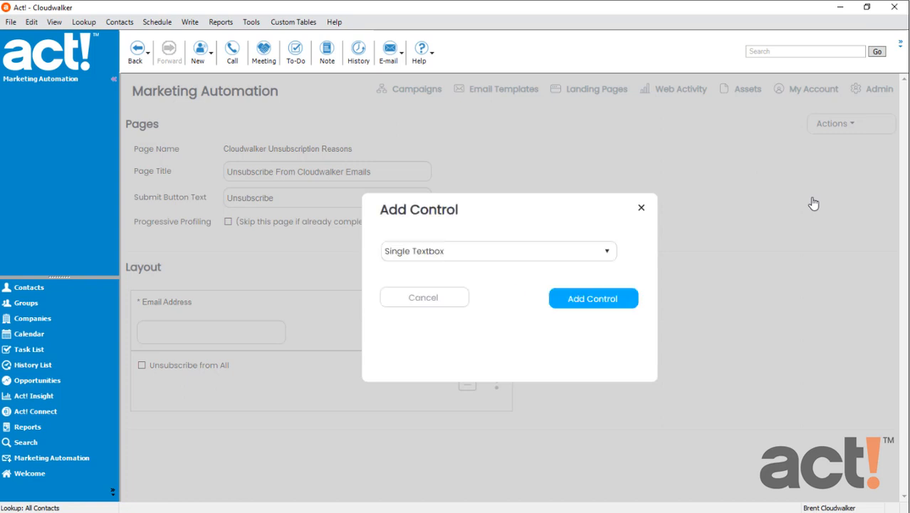
{"action": "mouse_move", "coordinate": [689, 207]}
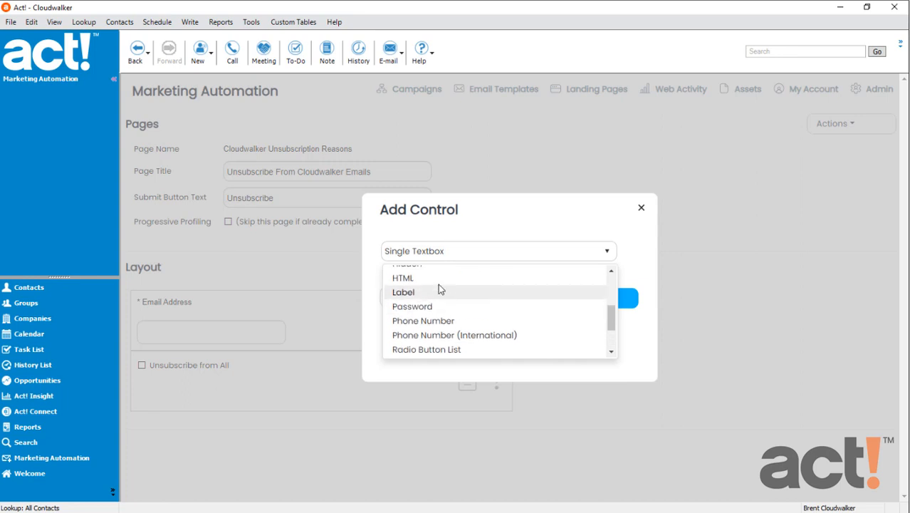
{"action": "left_click", "coordinate": [403, 278]}
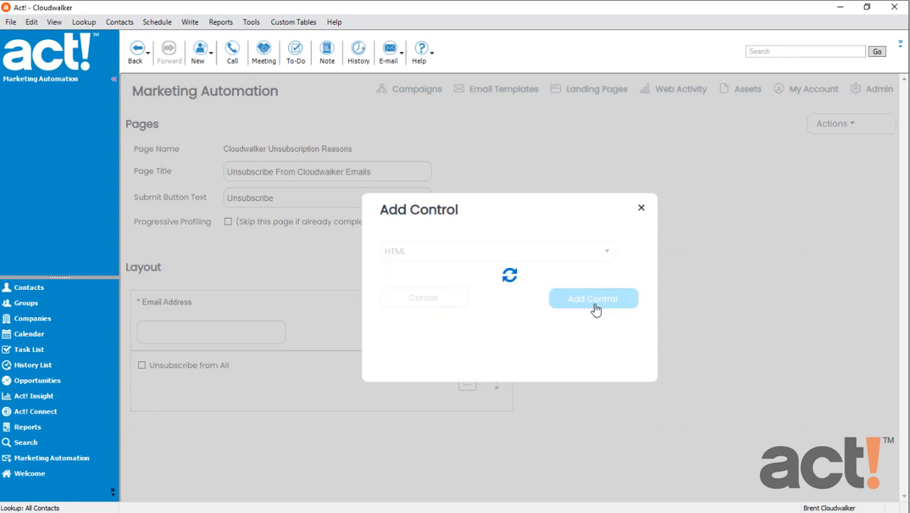
{"action": "left_click", "coordinate": [593, 298]}
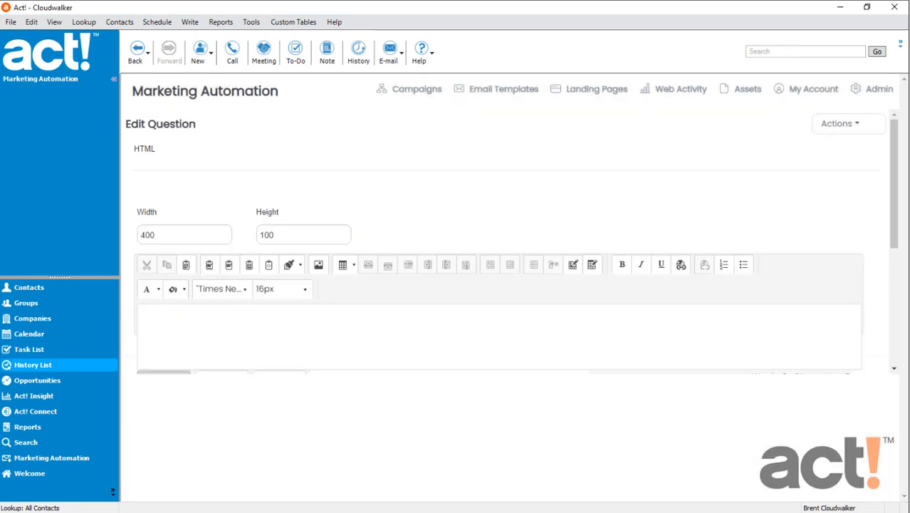
{"action": "left_click", "coordinate": [185, 322]}
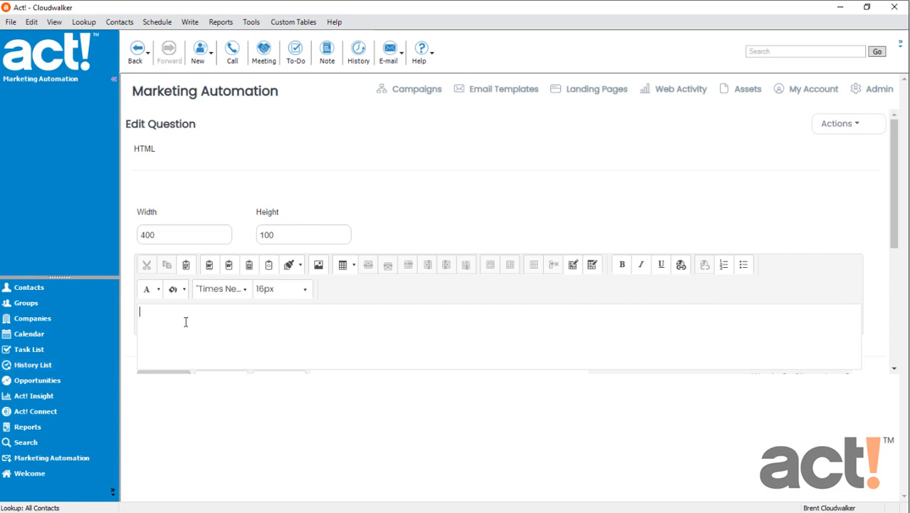
{"action": "type", "text": "Please provide your email address. Then, optionally, please tell us why you want to unsubscribe. Don't forget to check the \"Unsubscribe All\" box and then click the Unsubscribe button at the bottom."}
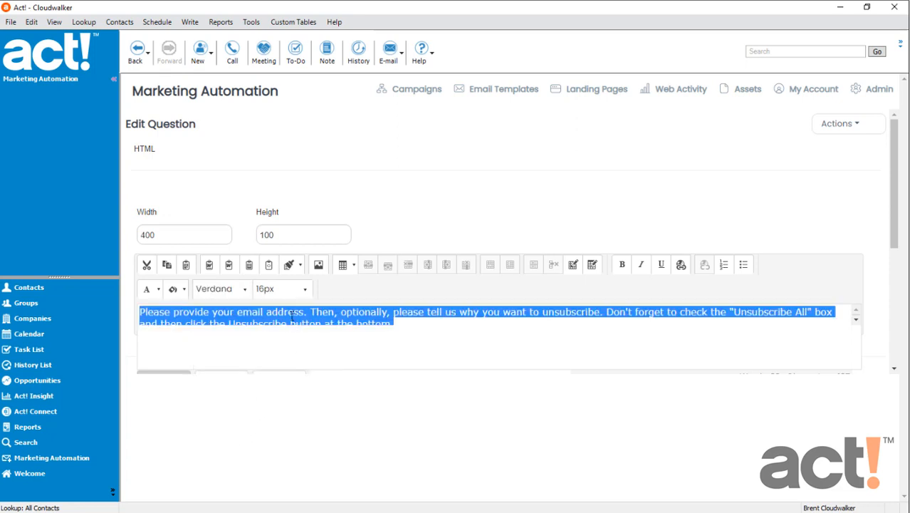
Step: Make the instruction text 14px, then save the block and return
{"action": "left_click", "coordinate": [279, 288]}
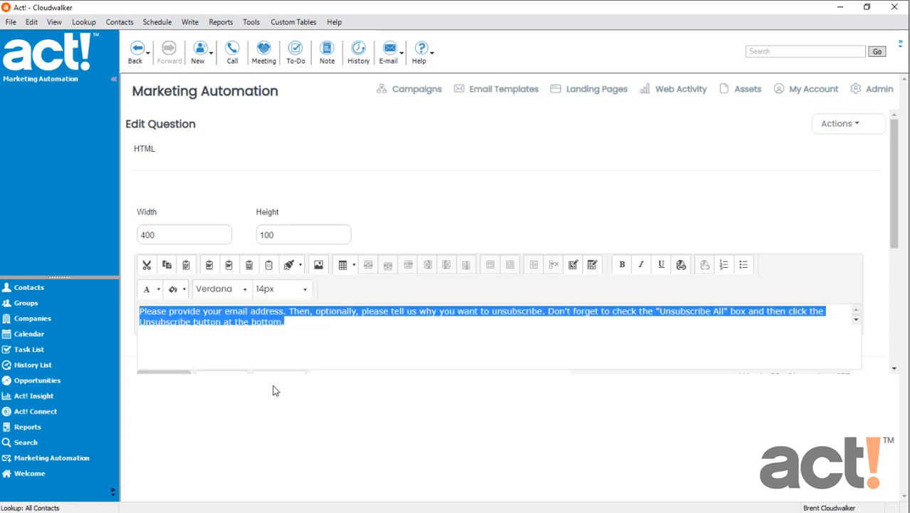
{"action": "left_click", "coordinate": [296, 351]}
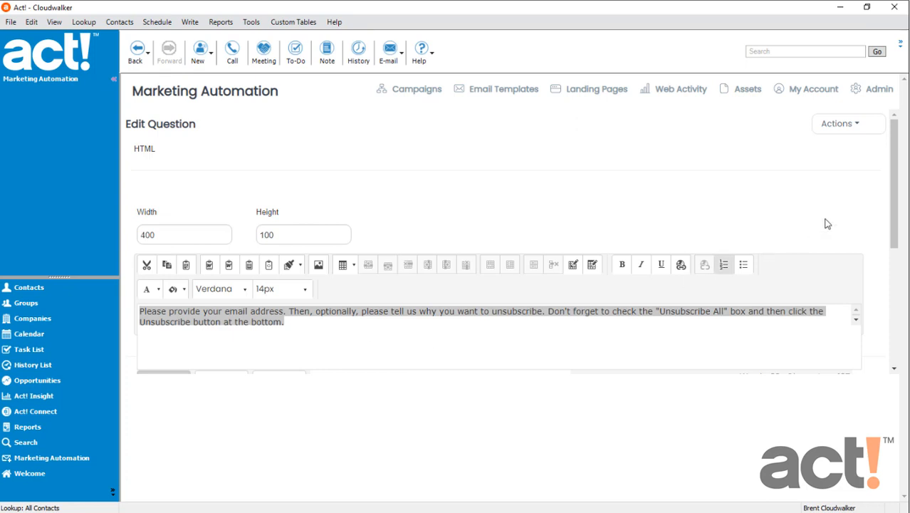
{"action": "left_click", "coordinate": [850, 123]}
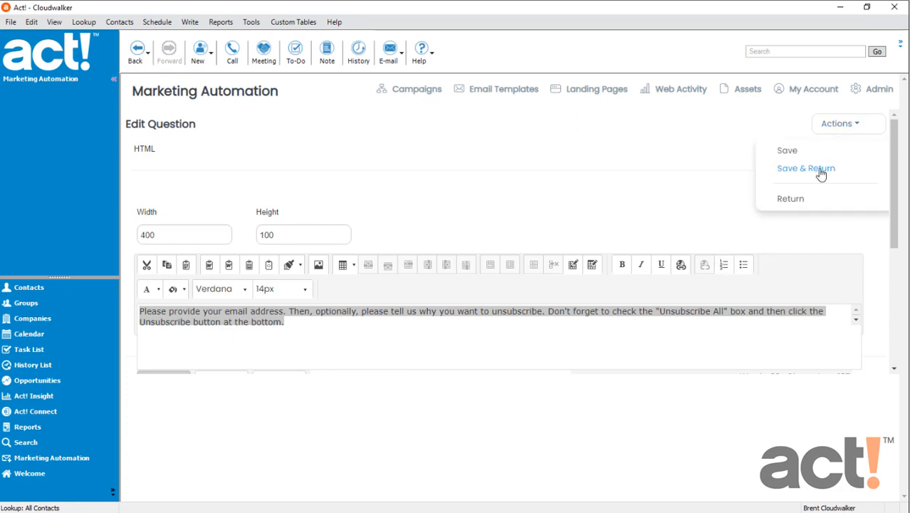
{"action": "left_click", "coordinate": [805, 169]}
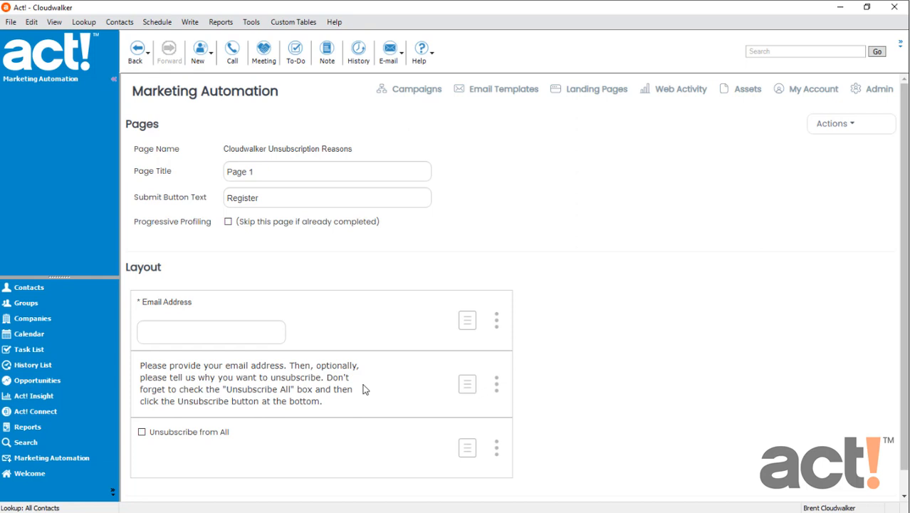
{"action": "mouse_move", "coordinate": [467, 384]}
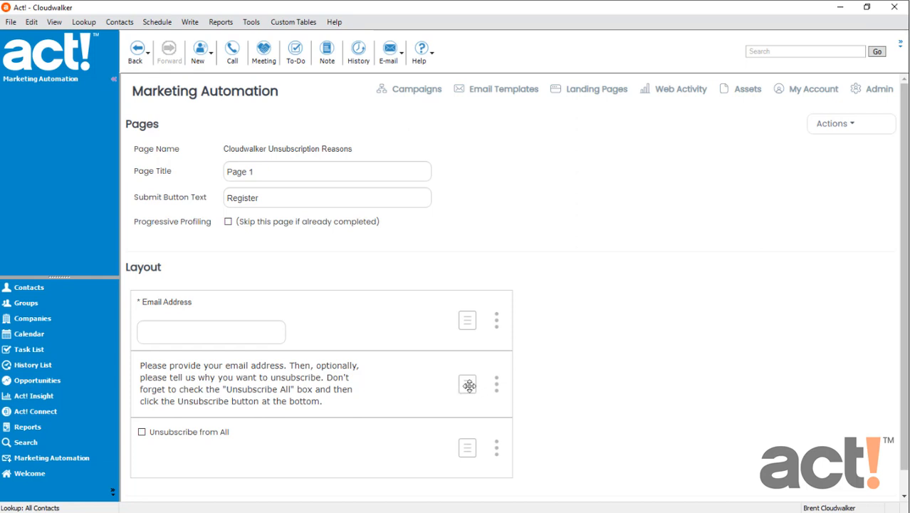
Step: Drag the instructions HTML block above the Email Address field
{"action": "left_click_drag", "start_coordinate": [468, 385], "coordinate": [470, 309]}
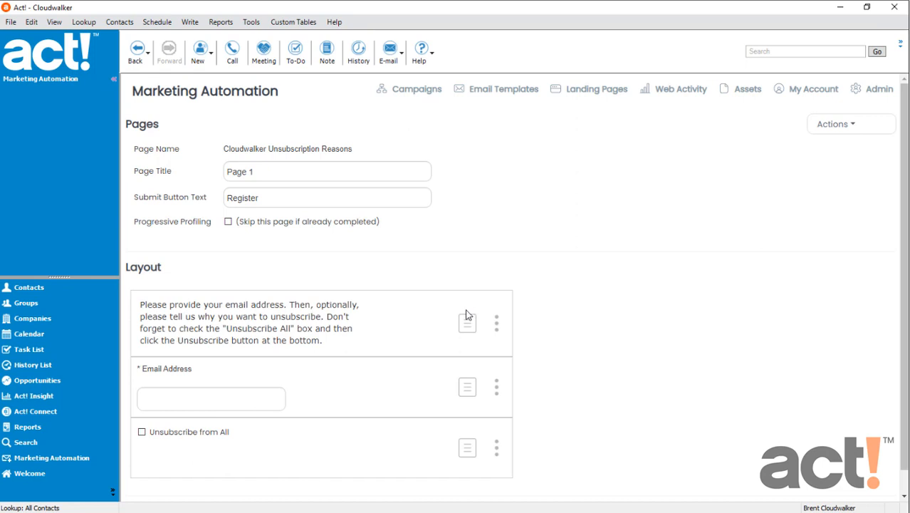
{"action": "mouse_move", "coordinate": [456, 321]}
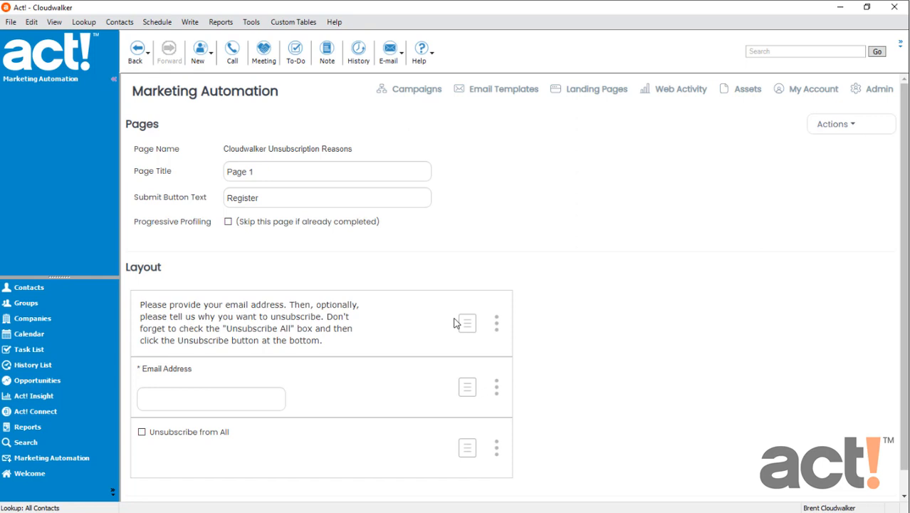
Step: Add a Dropdown control asking 'Why are you unsubscribing from Cloudwalker emails?'
{"action": "left_click", "coordinate": [833, 124]}
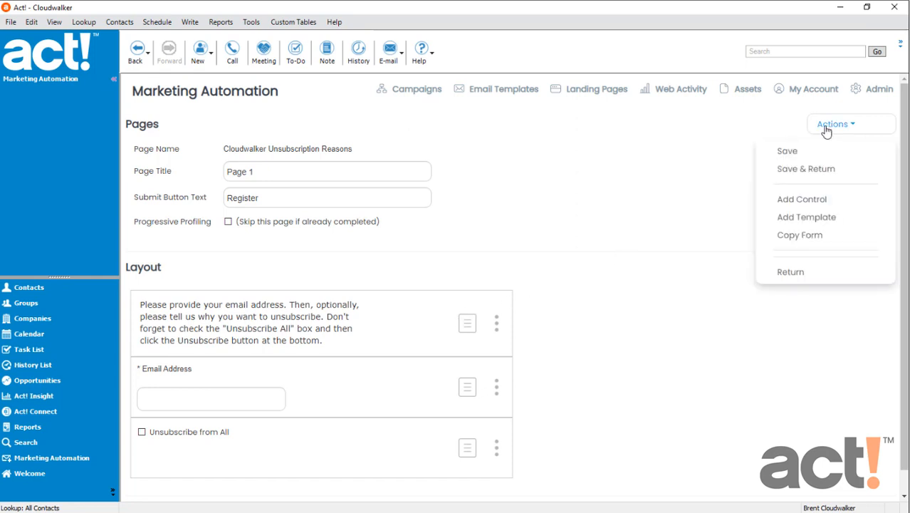
{"action": "mouse_move", "coordinate": [815, 204]}
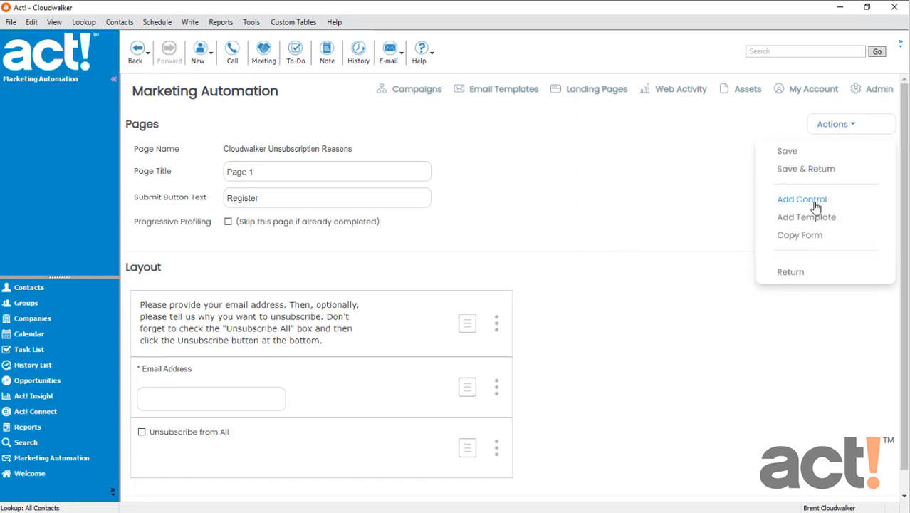
{"action": "left_click", "coordinate": [801, 199]}
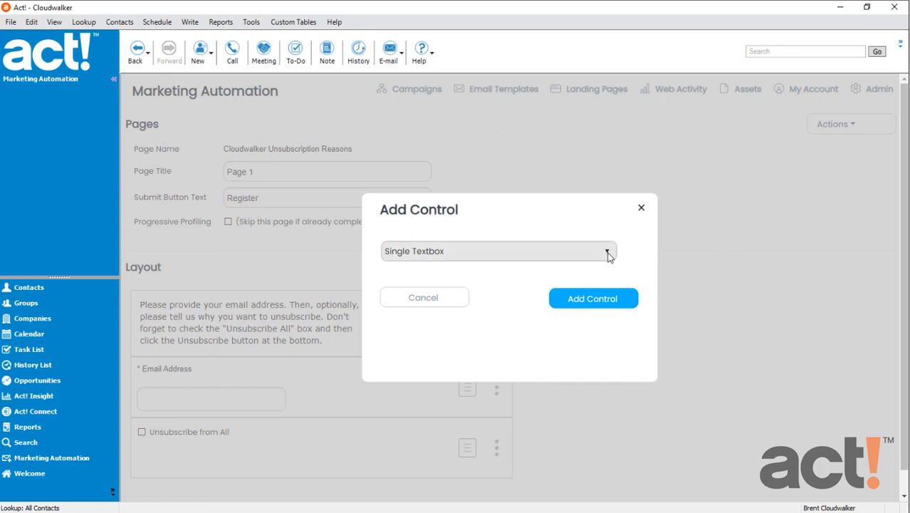
{"action": "left_click", "coordinate": [607, 250]}
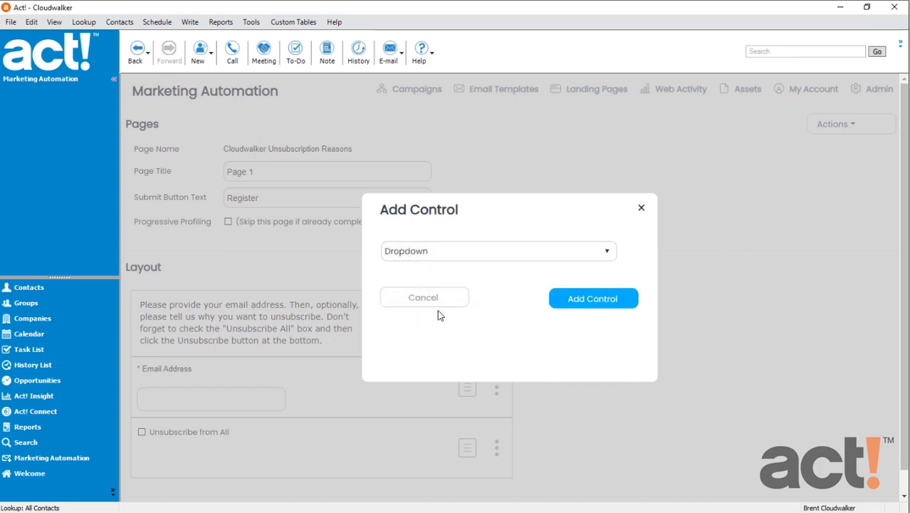
{"action": "mouse_move", "coordinate": [590, 301]}
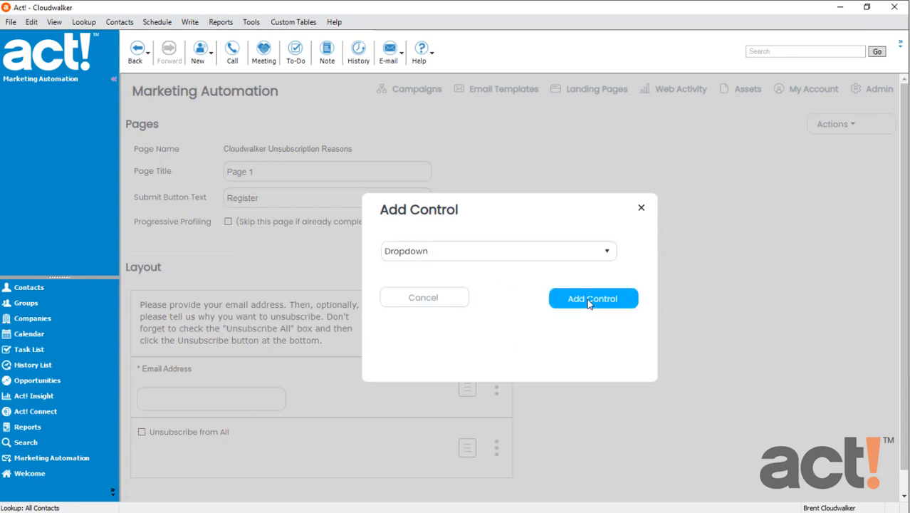
{"action": "left_click", "coordinate": [593, 297]}
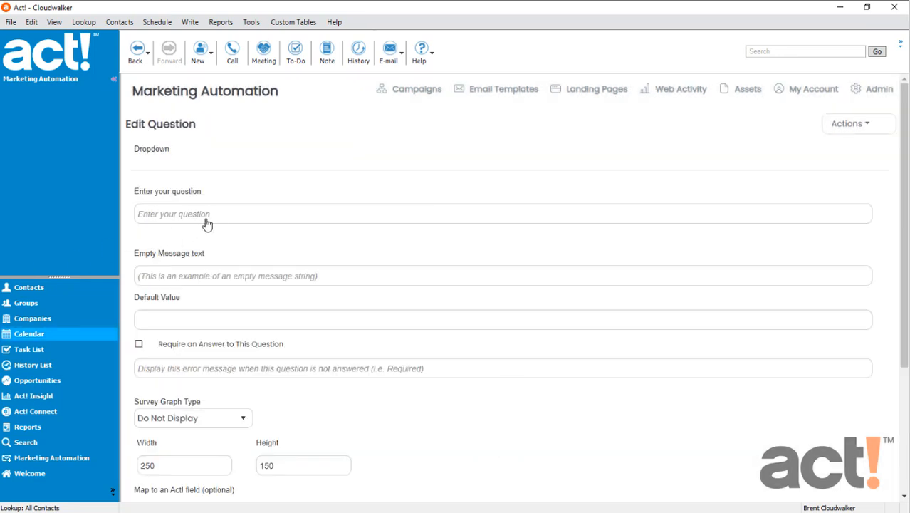
{"action": "type", "text": "Why are you unsubscribing from Cloudwalker emails?"}
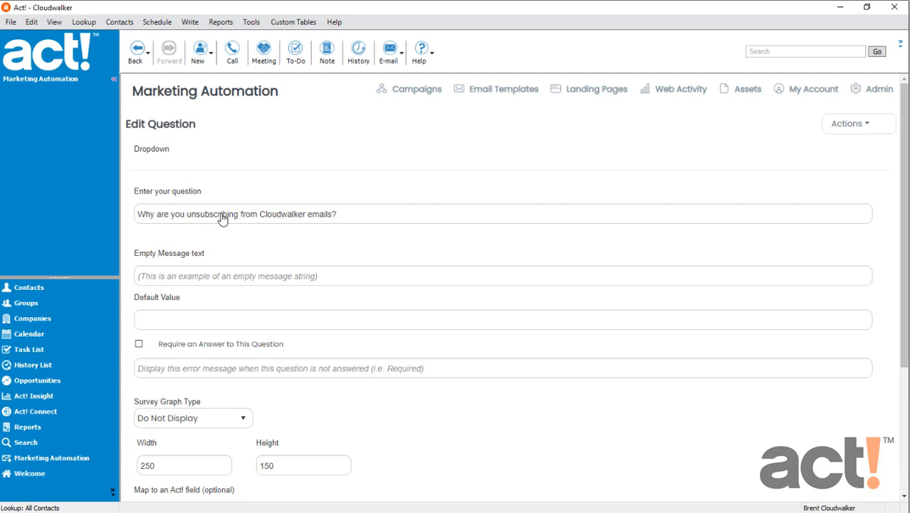
{"action": "mouse_move", "coordinate": [209, 231]}
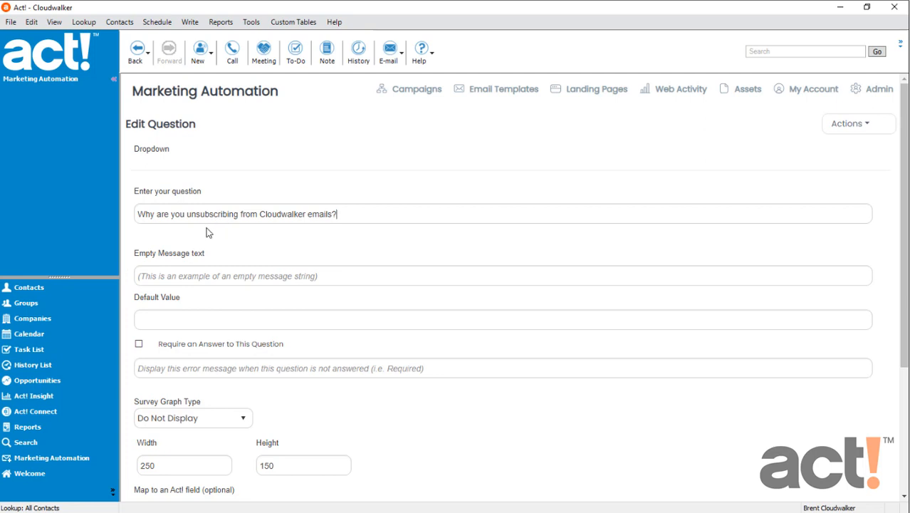
{"action": "mouse_move", "coordinate": [159, 309]}
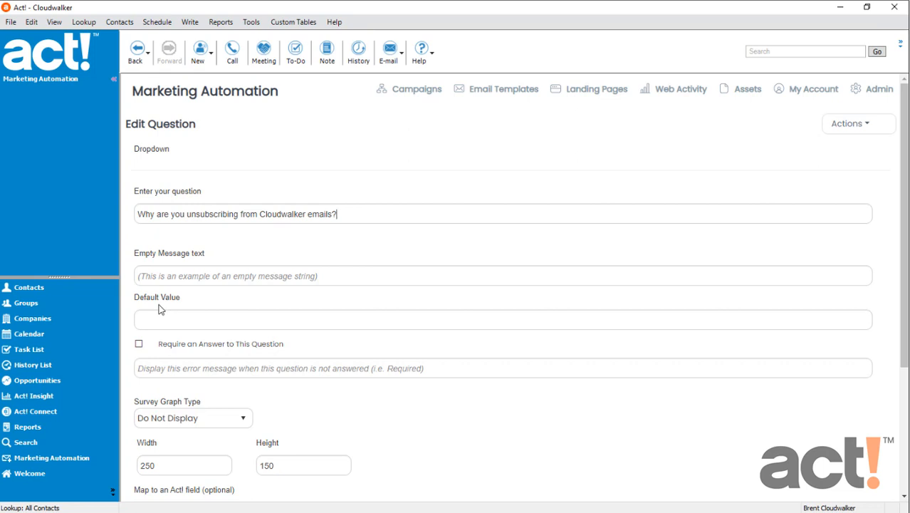
{"action": "mouse_move", "coordinate": [177, 356]}
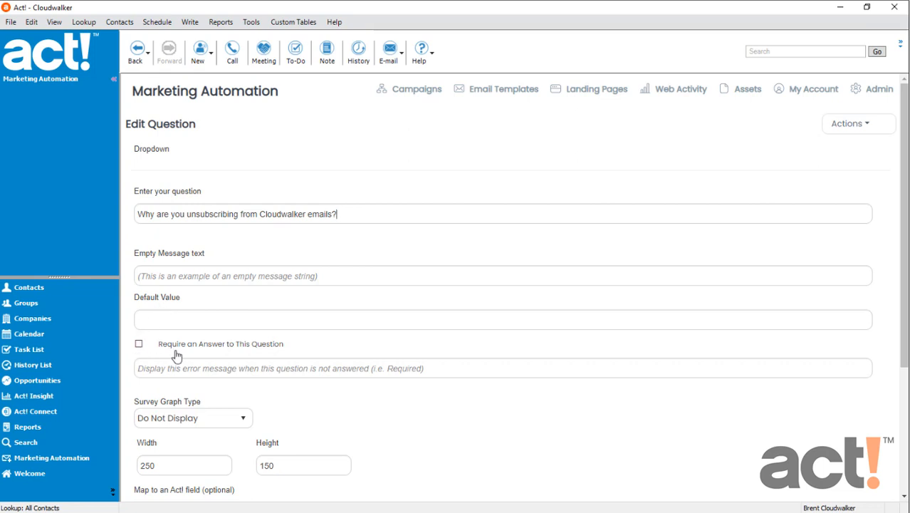
{"action": "mouse_move", "coordinate": [204, 369]}
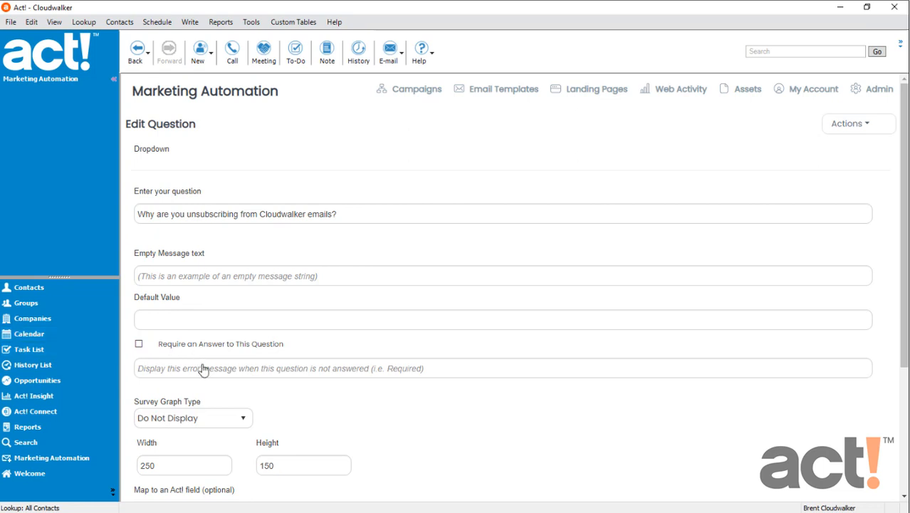
{"action": "mouse_move", "coordinate": [206, 374]}
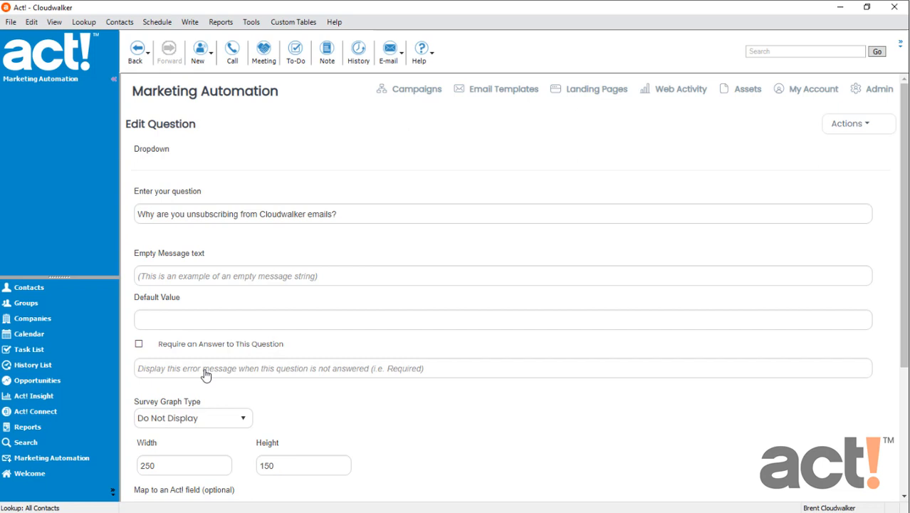
Step: Map the dropdown to the customFields/unsubscribe_reason (String) contact field
{"action": "scroll", "scroll_direction": "down", "scroll_amount": 3}
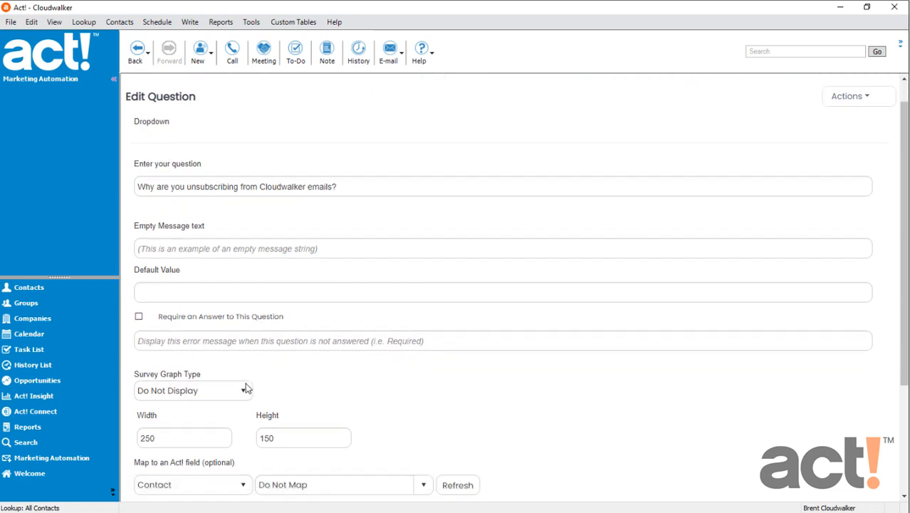
{"action": "scroll", "scroll_direction": "down", "scroll_amount": 3}
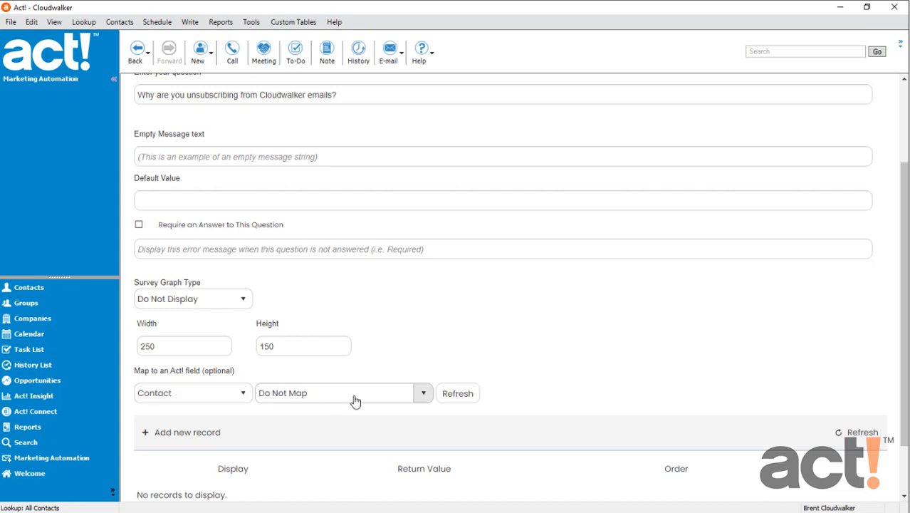
{"action": "left_click", "coordinate": [421, 393]}
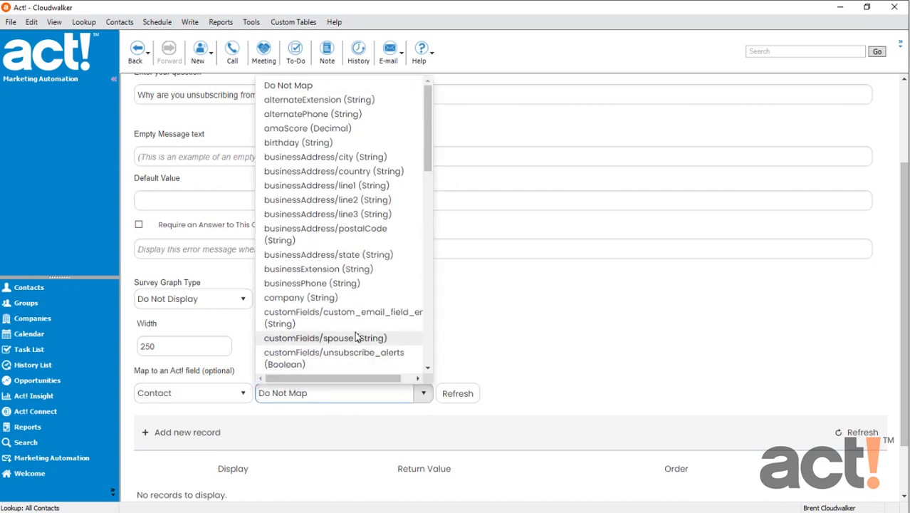
{"action": "mouse_move", "coordinate": [349, 322]}
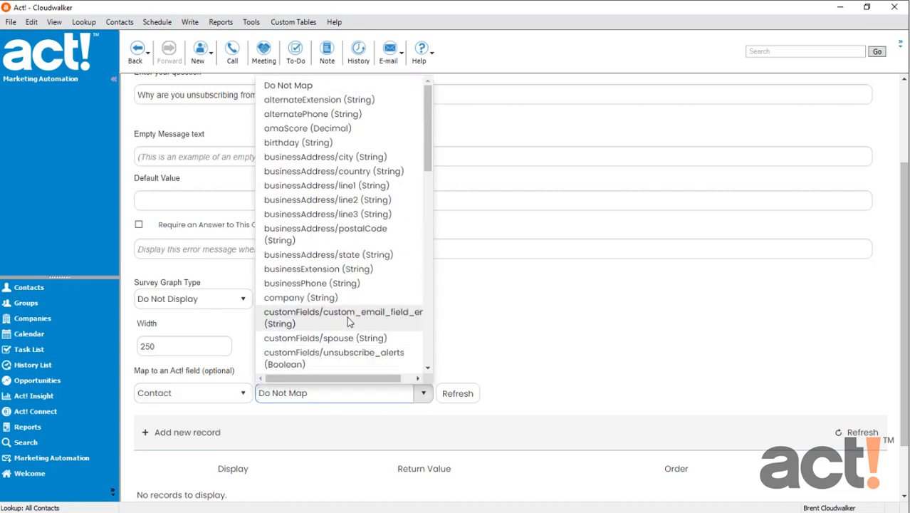
{"action": "scroll", "scroll_direction": "down", "scroll_amount": 3}
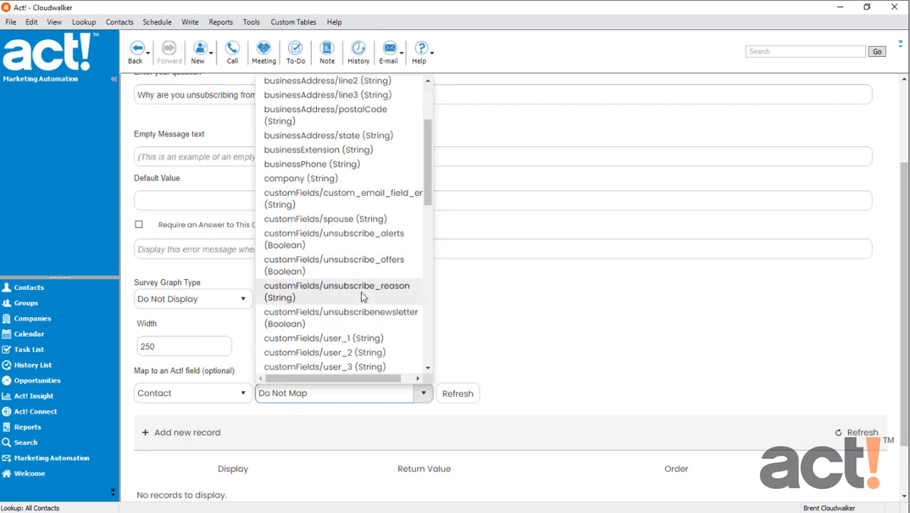
{"action": "left_click", "coordinate": [338, 291]}
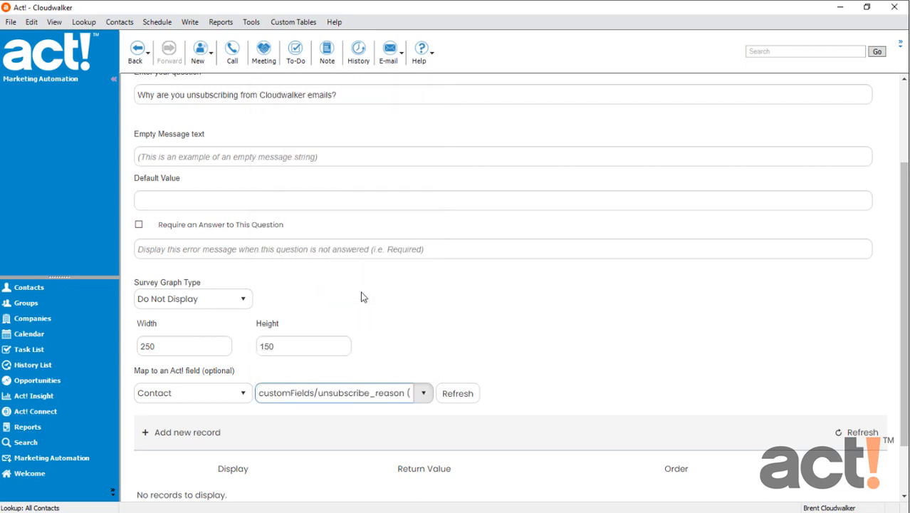
{"action": "scroll", "scroll_direction": "down", "scroll_amount": 3}
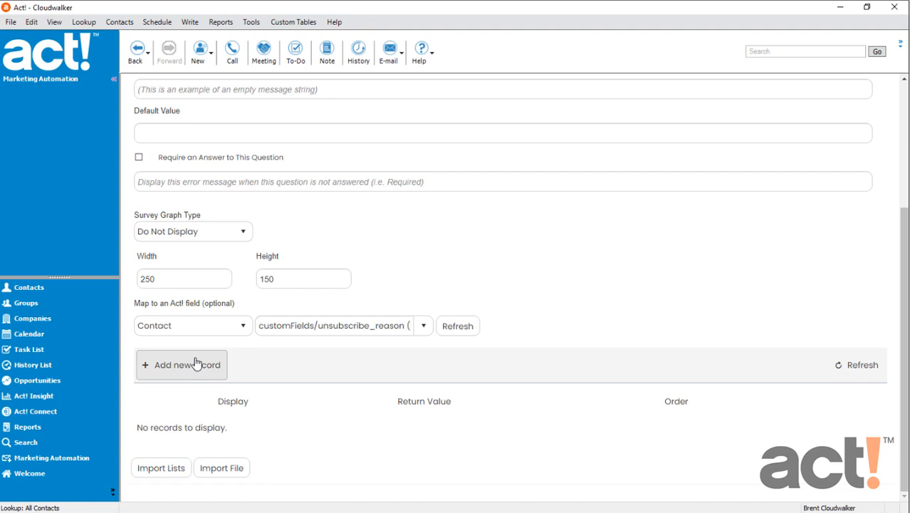
Step: Add the dropdown's reason choices, starting with 'I did not sign up…' at order 1
{"action": "left_click", "coordinate": [181, 364]}
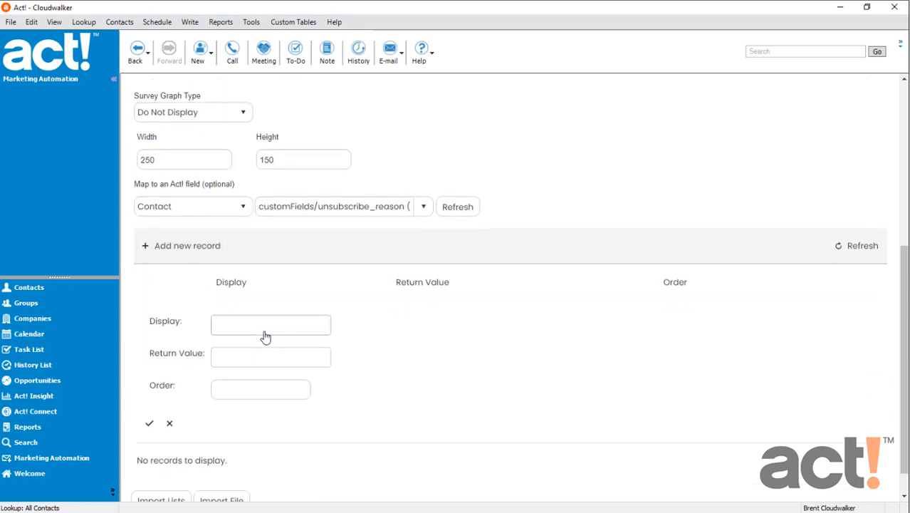
{"action": "left_click", "coordinate": [271, 325]}
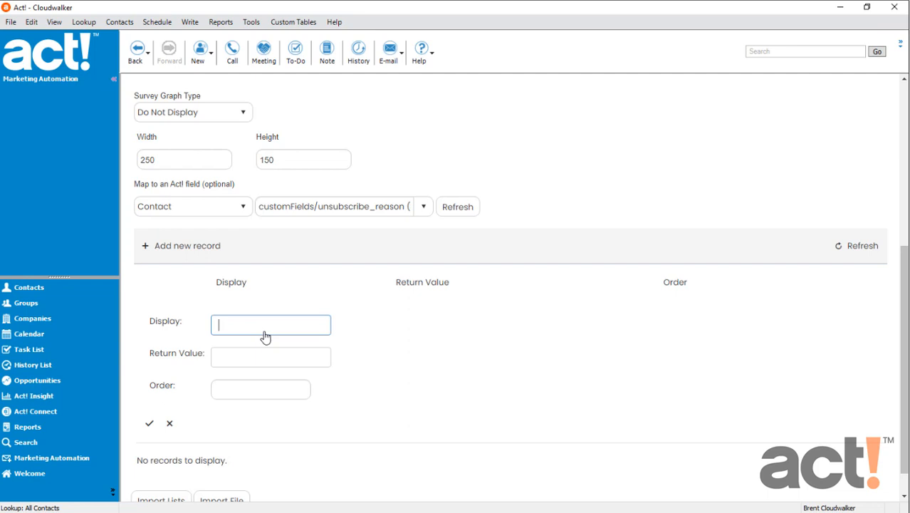
{"action": "type", "text": "I did not sign"}
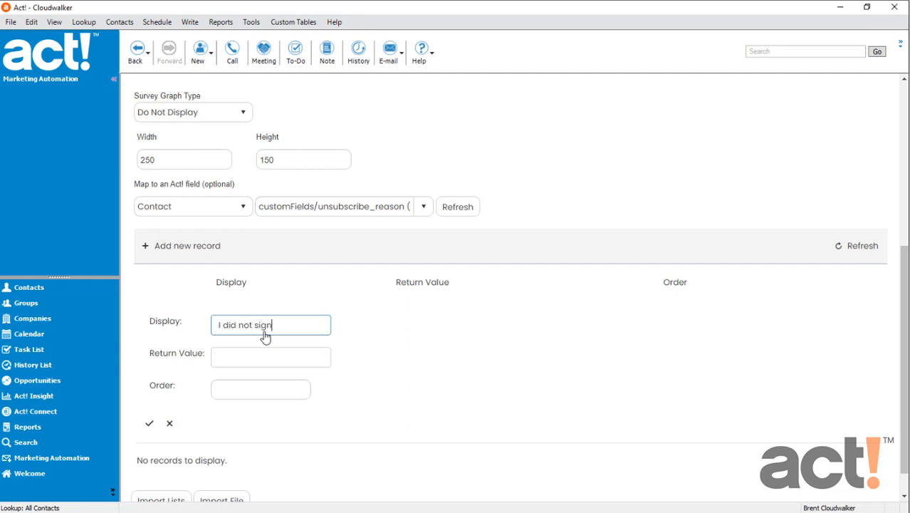
{"action": "type", "text": "up for these"}
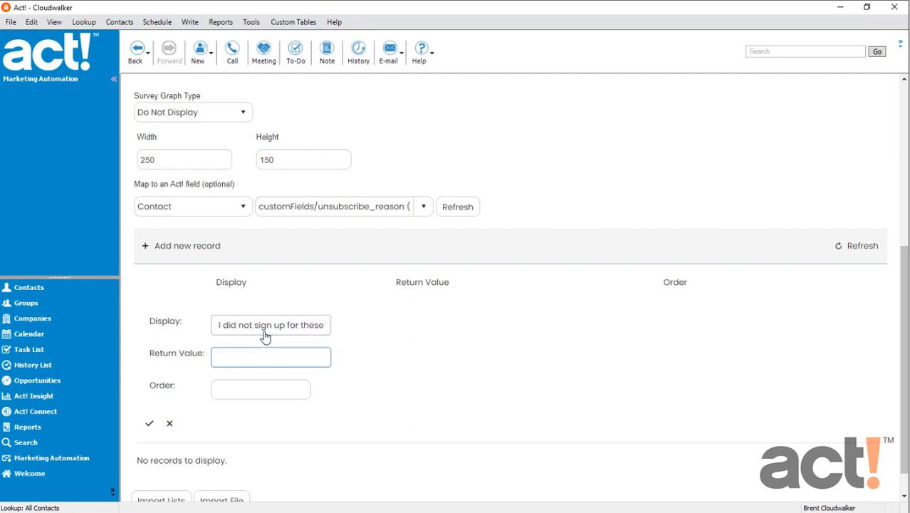
{"action": "type", "text": "Did not sign up"}
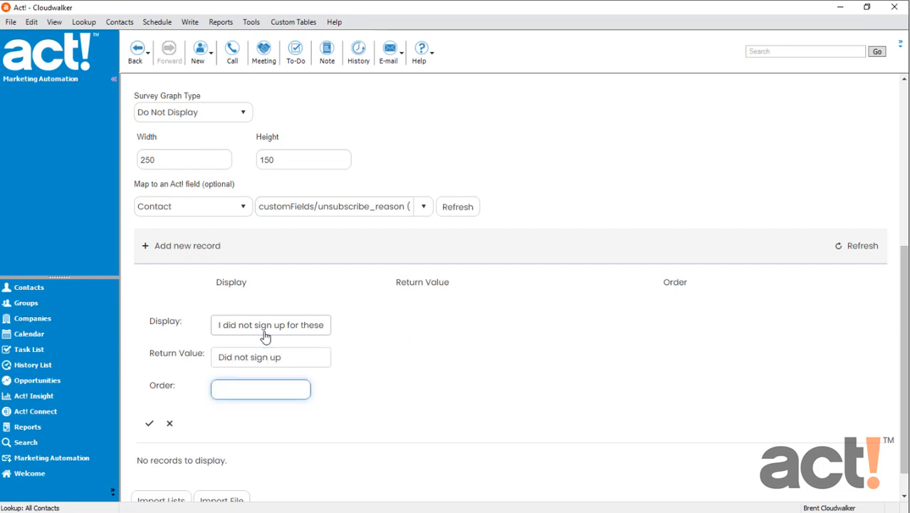
{"action": "left_click", "coordinate": [260, 389]}
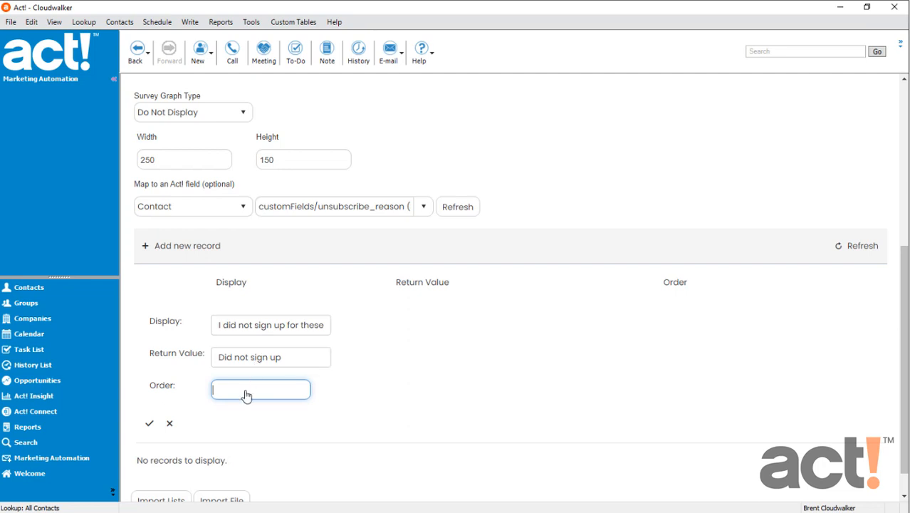
{"action": "type", "text": "1"}
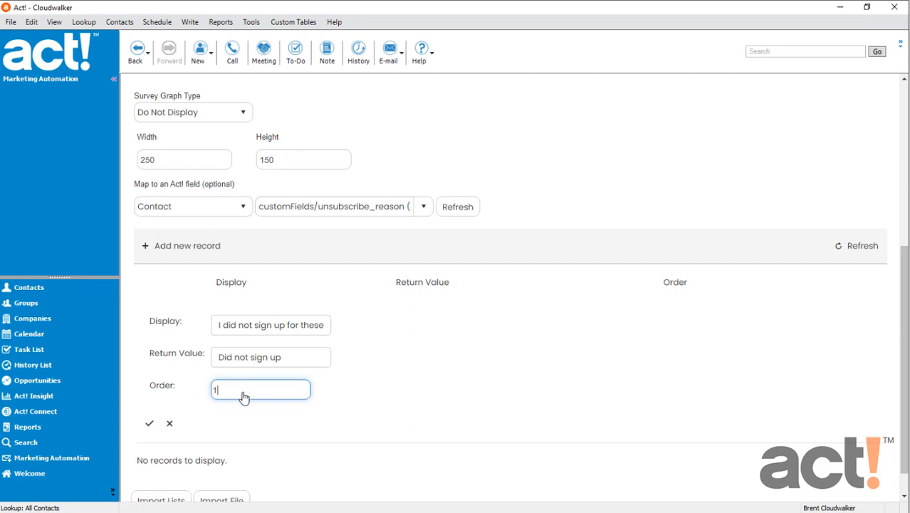
{"action": "left_click", "coordinate": [149, 423]}
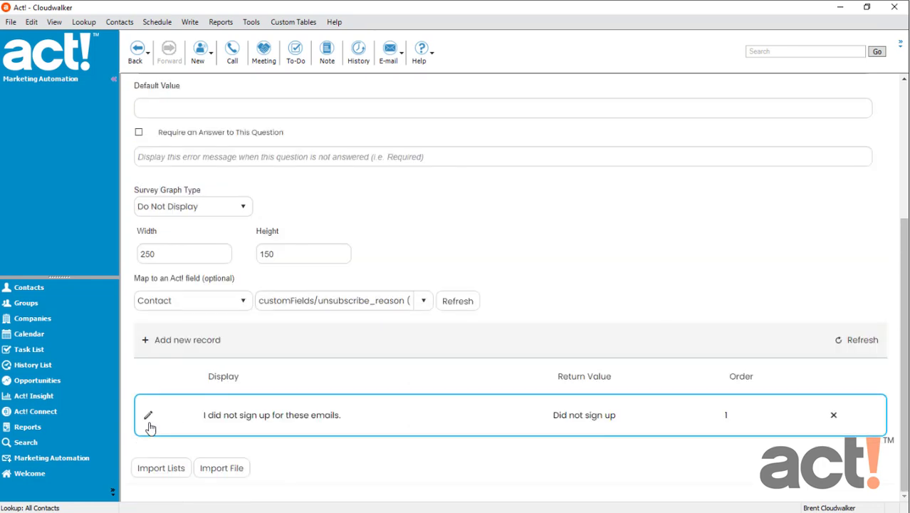
{"action": "mouse_move", "coordinate": [228, 428]}
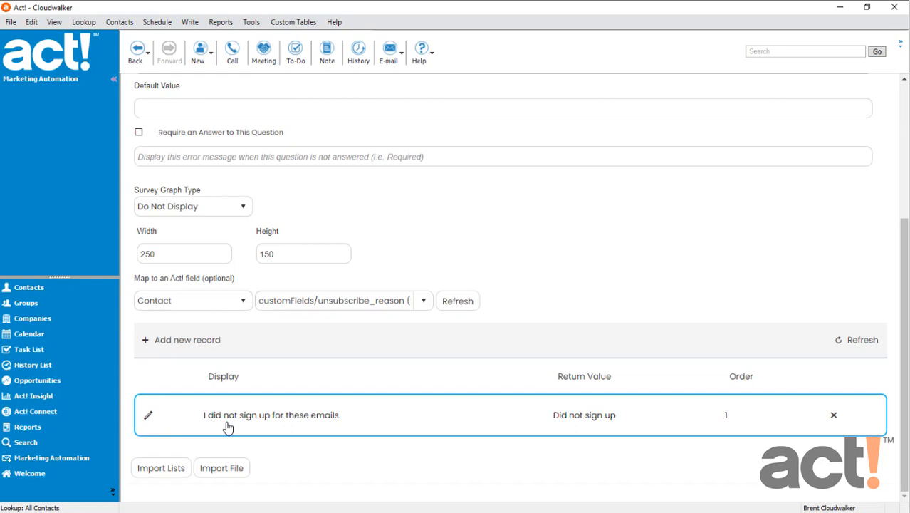
{"action": "left_click", "coordinate": [182, 341]}
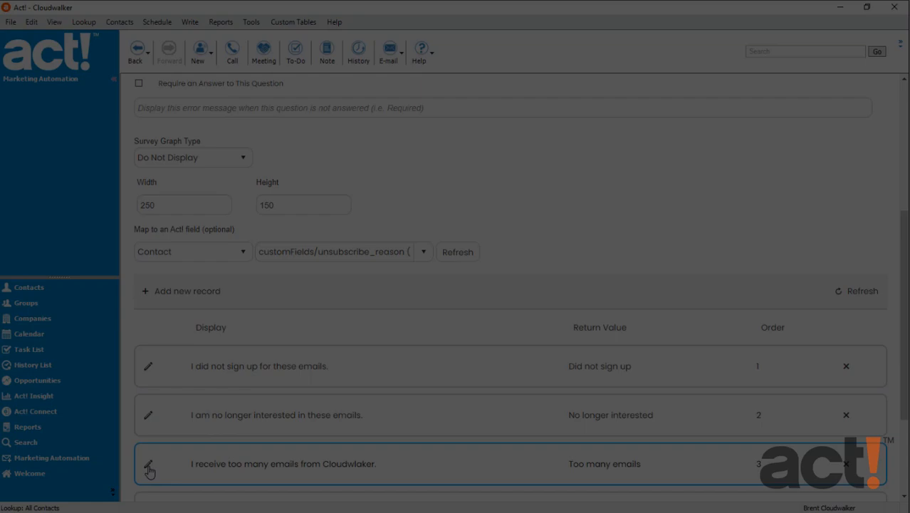
{"action": "scroll", "scroll_direction": "down", "scroll_amount": 3}
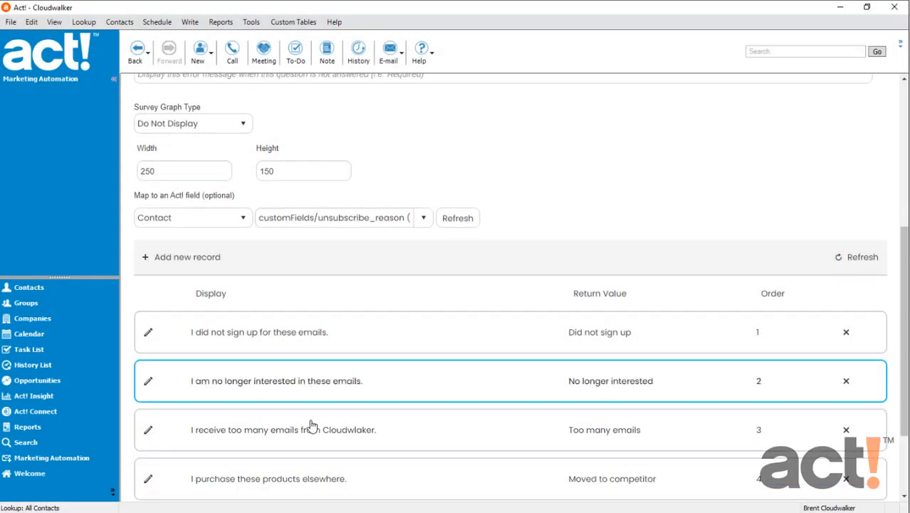
{"action": "scroll", "scroll_direction": "down", "scroll_amount": 3}
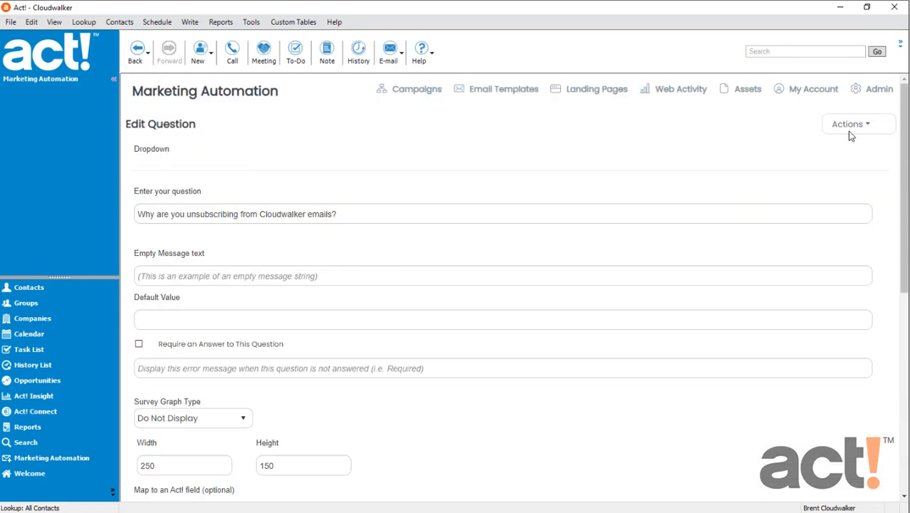
Step: Save the reason question, move it above Unsubscribe from All, and save the form page
{"action": "left_click", "coordinate": [859, 123]}
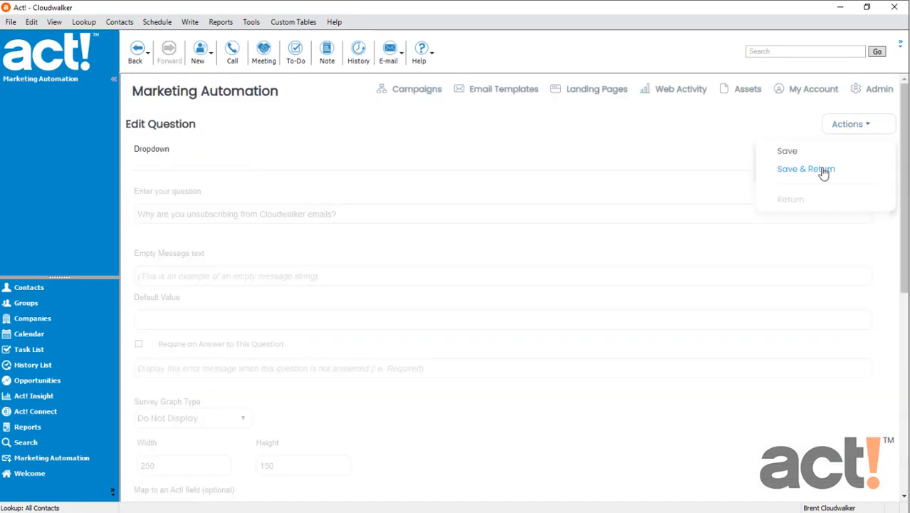
{"action": "left_click", "coordinate": [804, 169]}
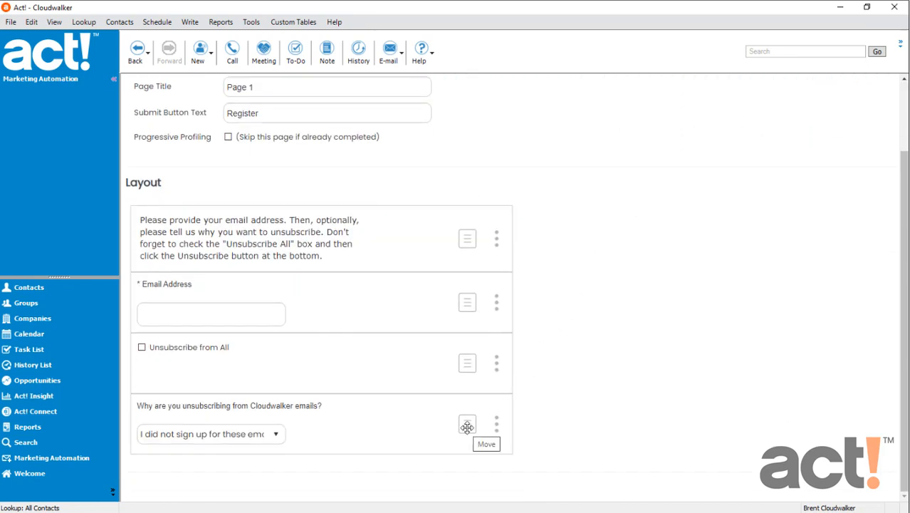
{"action": "left_click_drag", "start_coordinate": [467, 426], "coordinate": [467, 359]}
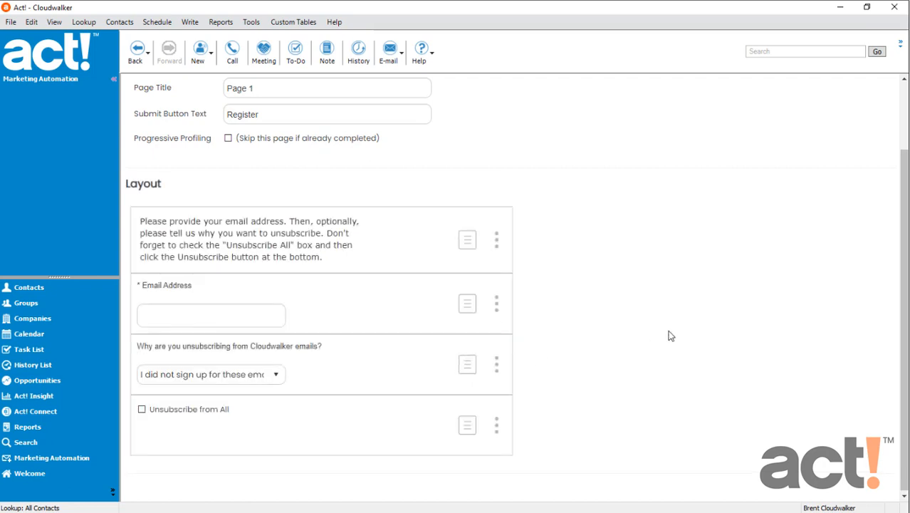
{"action": "left_click", "coordinate": [833, 123]}
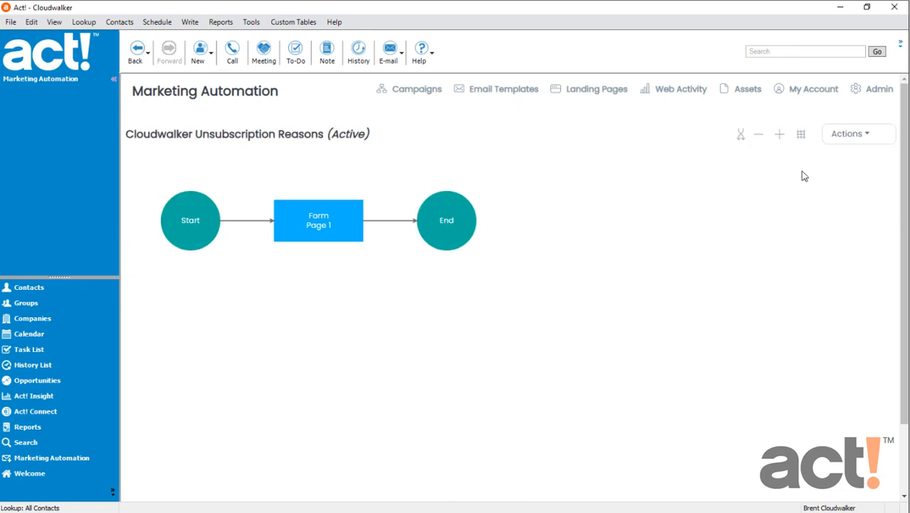
{"action": "mouse_move", "coordinate": [900, 302]}
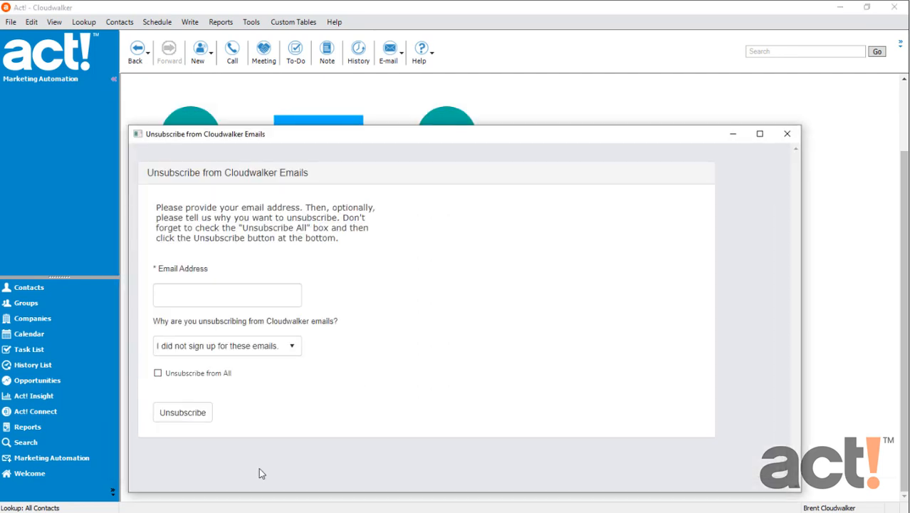
{"action": "mouse_move", "coordinate": [540, 314]}
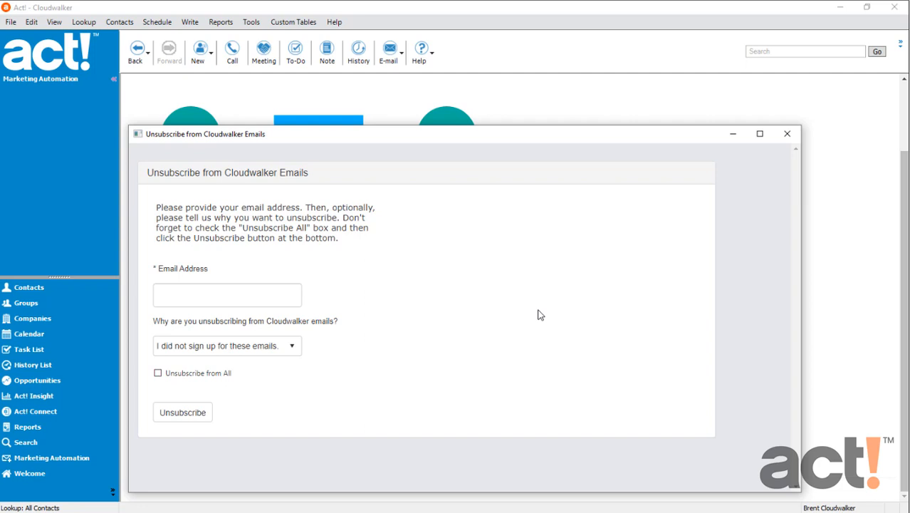
{"action": "mouse_move", "coordinate": [788, 134]}
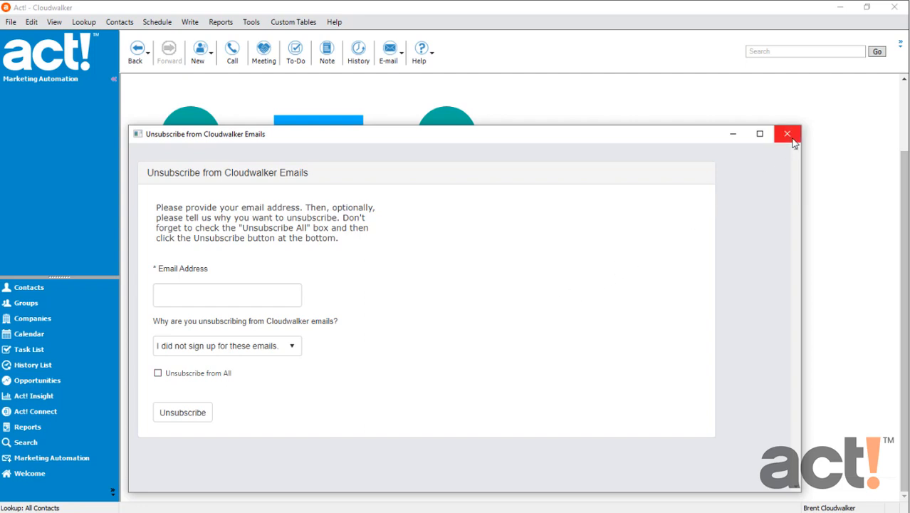
Step: Close the preview of the finished unsubscribe form
{"action": "left_click", "coordinate": [789, 134]}
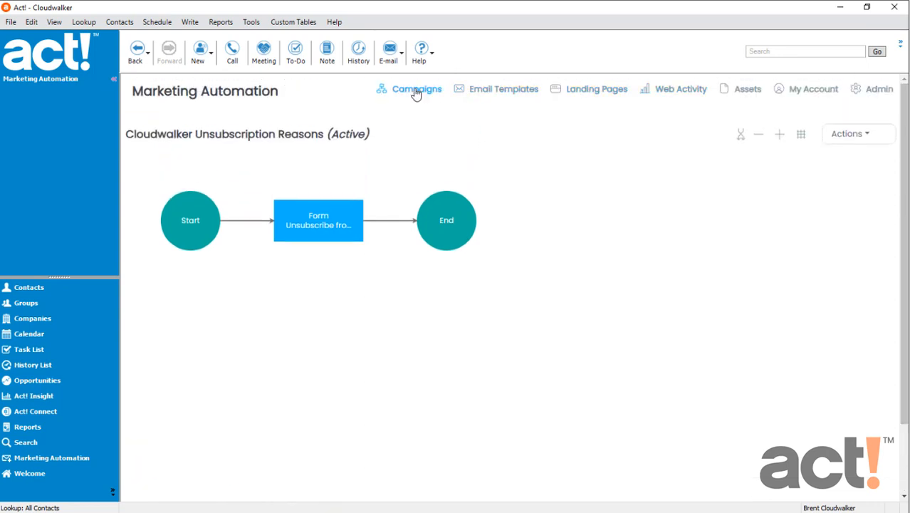
Step: Open the Cloudwalker Newsletter campaign and edit the Email Series 2 send step's email content
{"action": "left_click", "coordinate": [416, 88]}
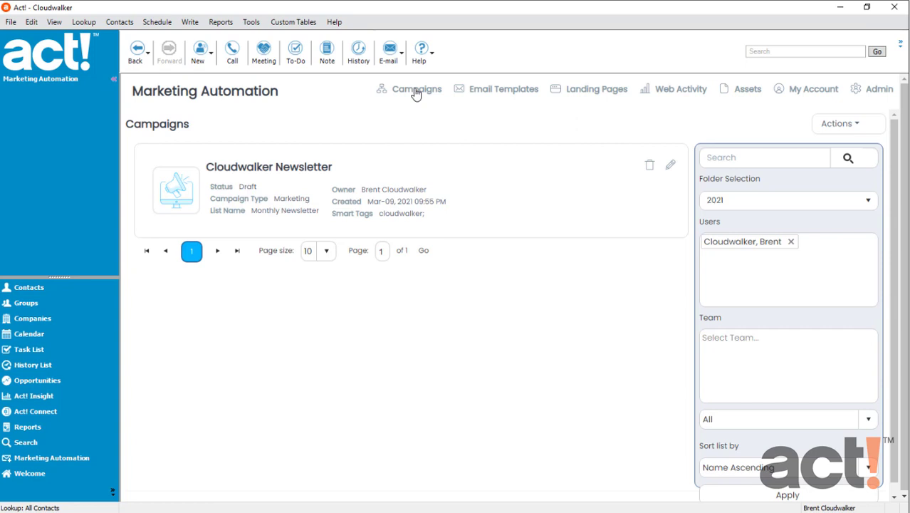
{"action": "mouse_move", "coordinate": [548, 184]}
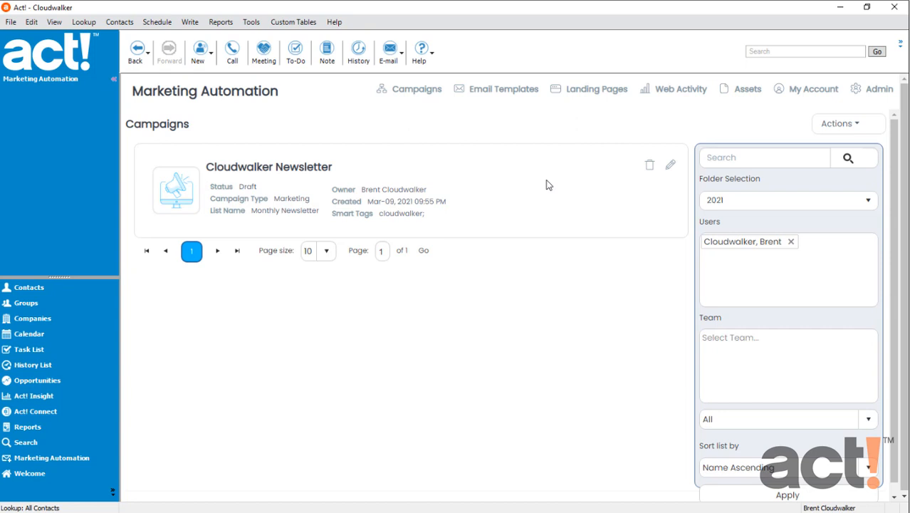
{"action": "left_click", "coordinate": [670, 165]}
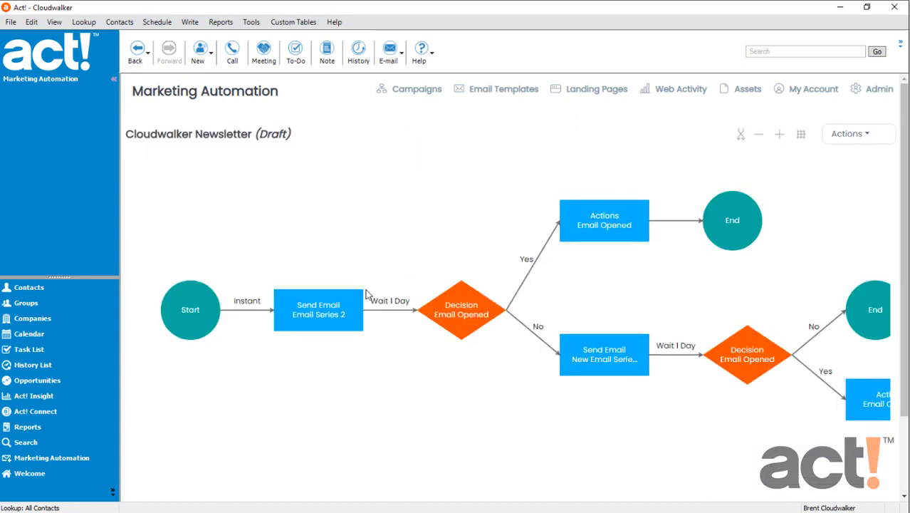
{"action": "double_click", "coordinate": [318, 309]}
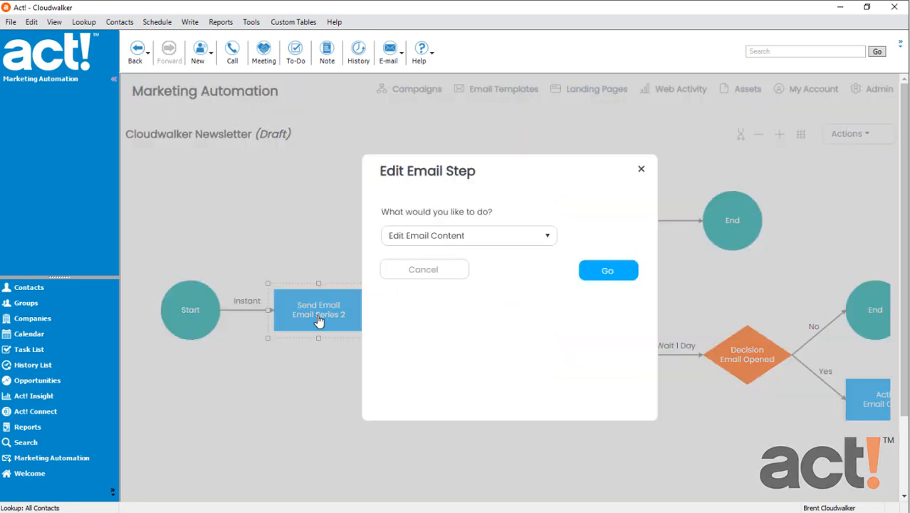
{"action": "left_click", "coordinate": [607, 269]}
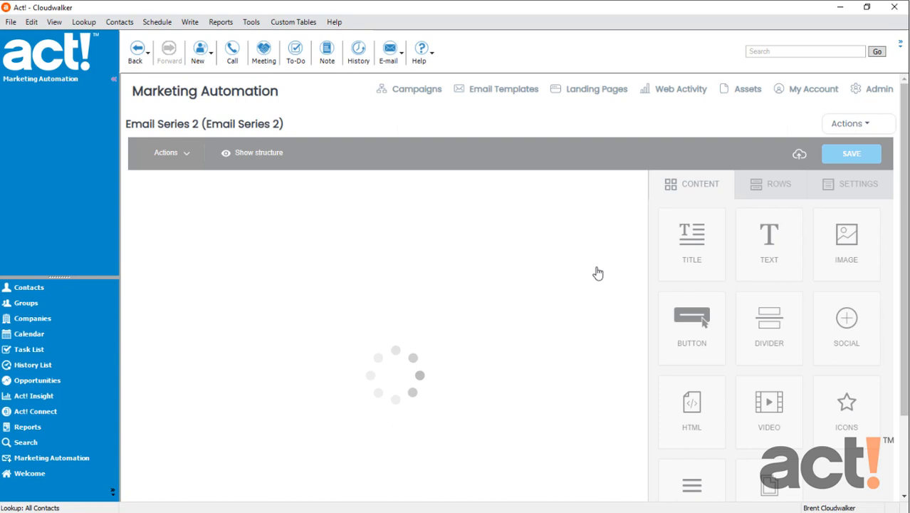
Step: In the email's properties, set the unsubscribe landing page to 'Cloudwalker Unsubscription Reasons' and update
{"action": "left_click", "coordinate": [849, 123]}
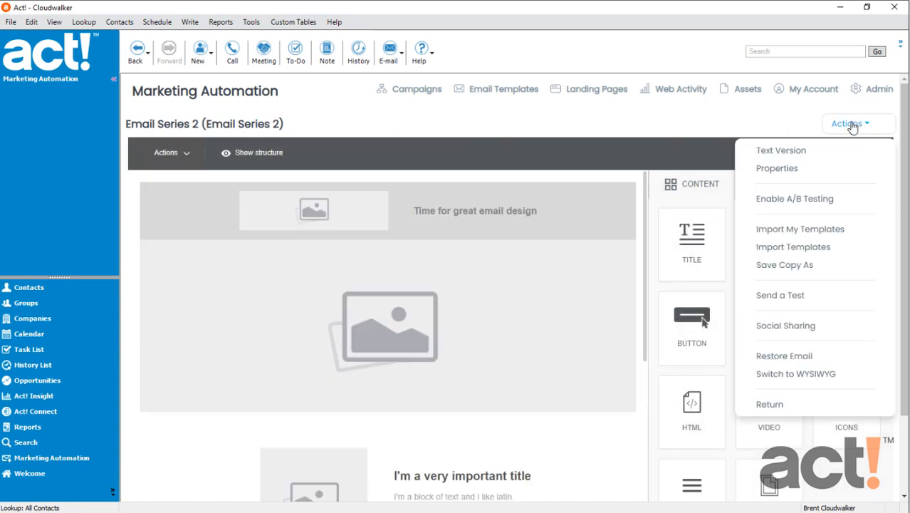
{"action": "left_click", "coordinate": [776, 168]}
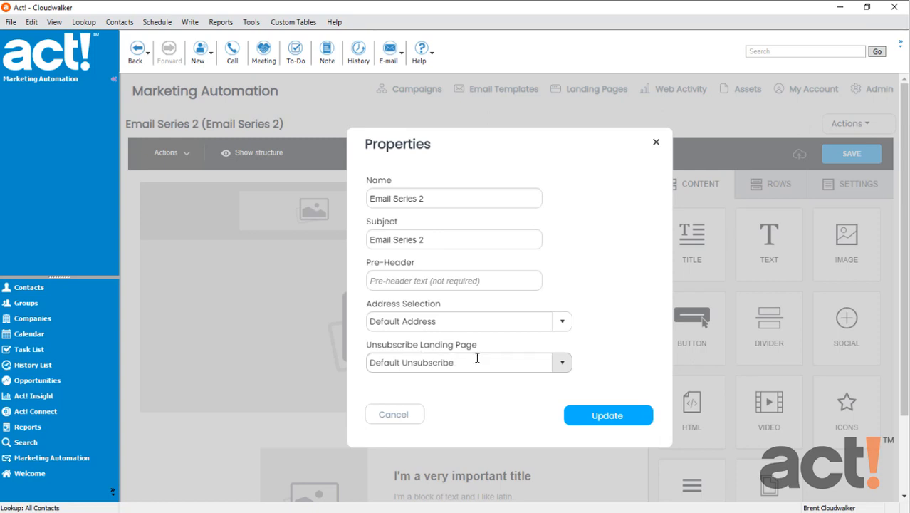
{"action": "left_click", "coordinate": [561, 362]}
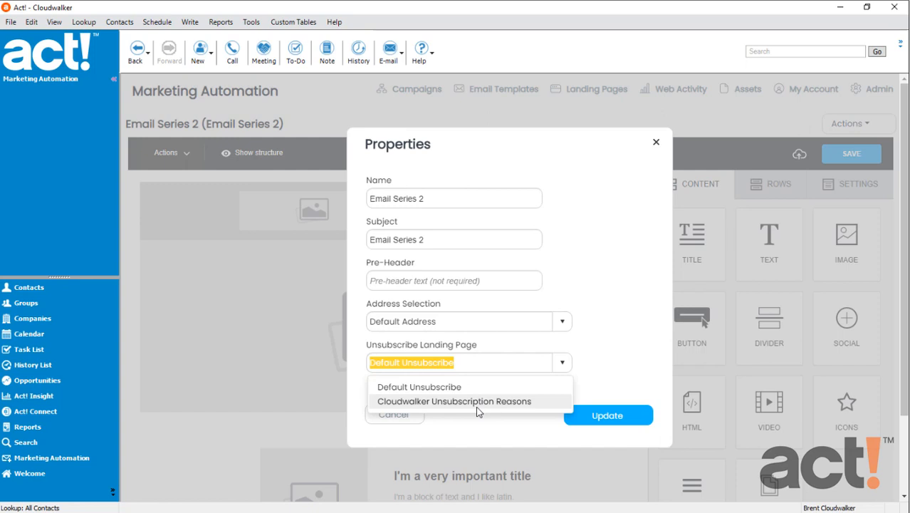
{"action": "left_click", "coordinate": [455, 401]}
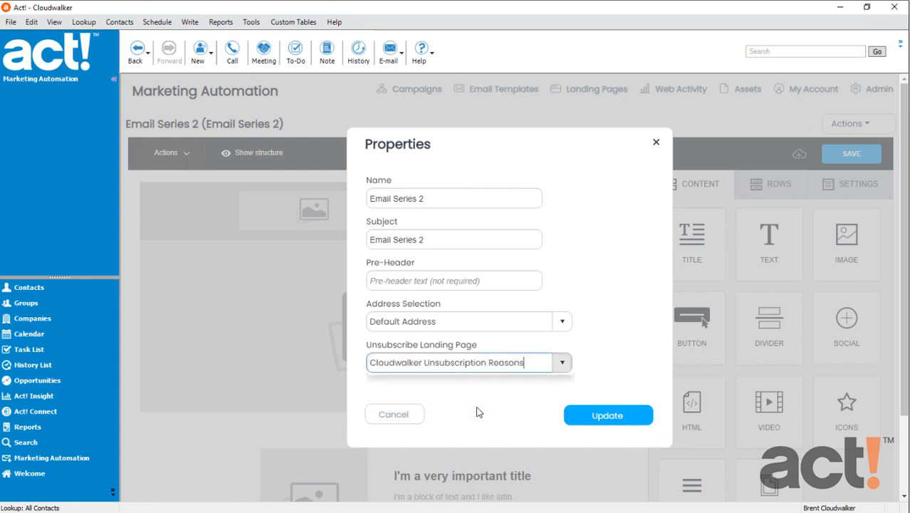
{"action": "left_click", "coordinate": [608, 414]}
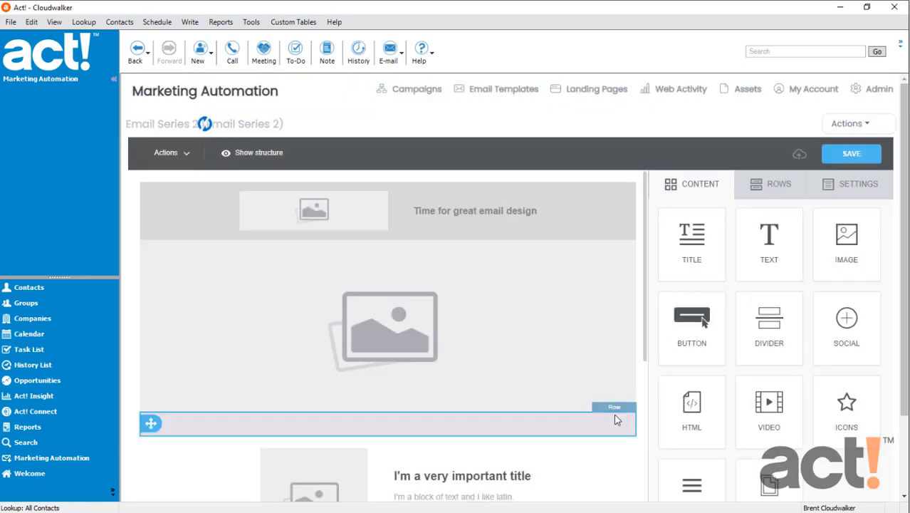